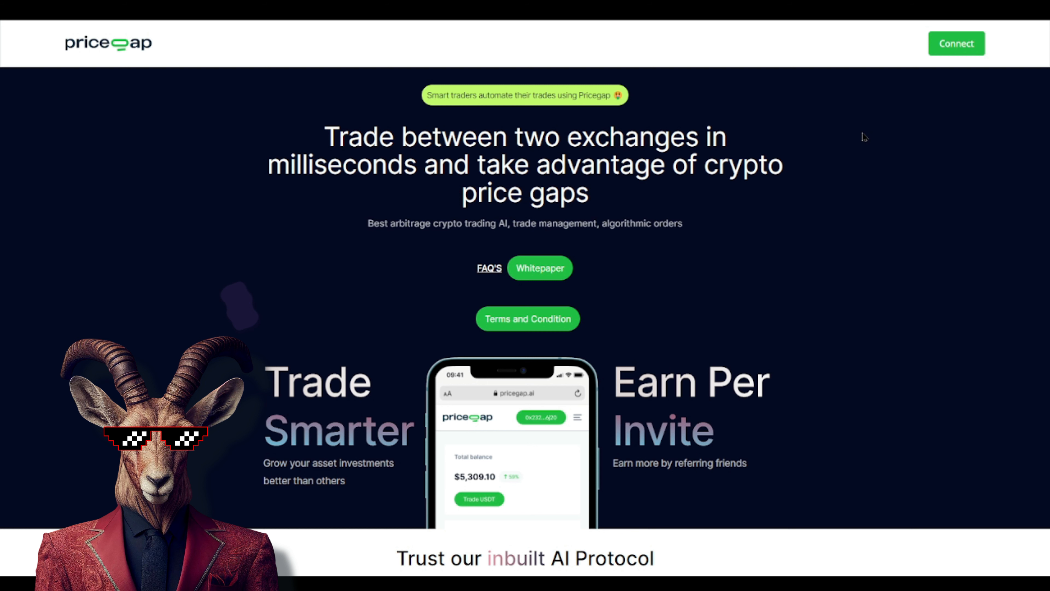
{"action": "mouse_move", "coordinate": [872, 196]}
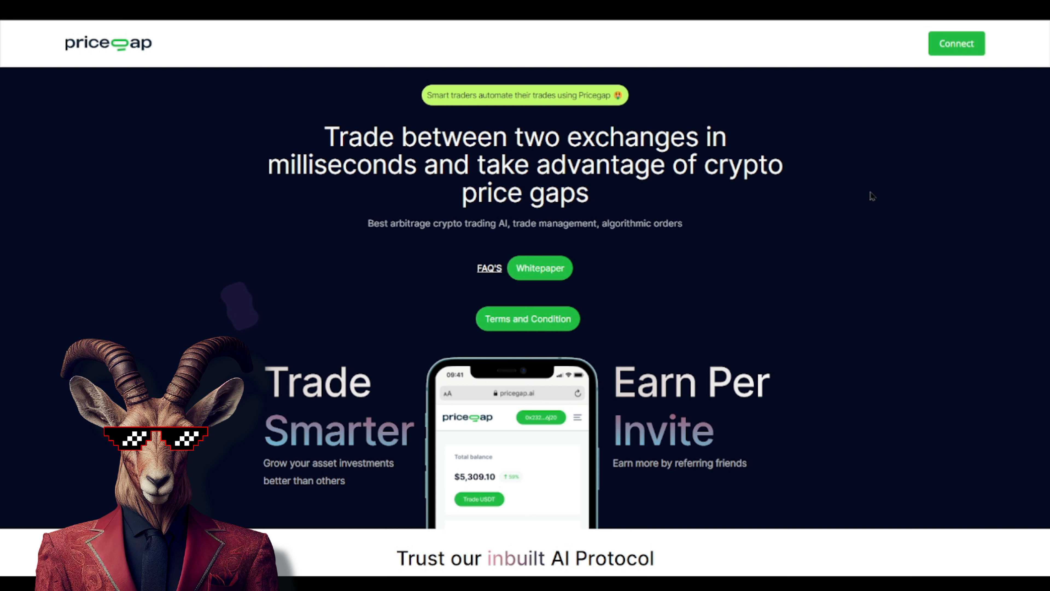
{"action": "mouse_move", "coordinate": [382, 249]}
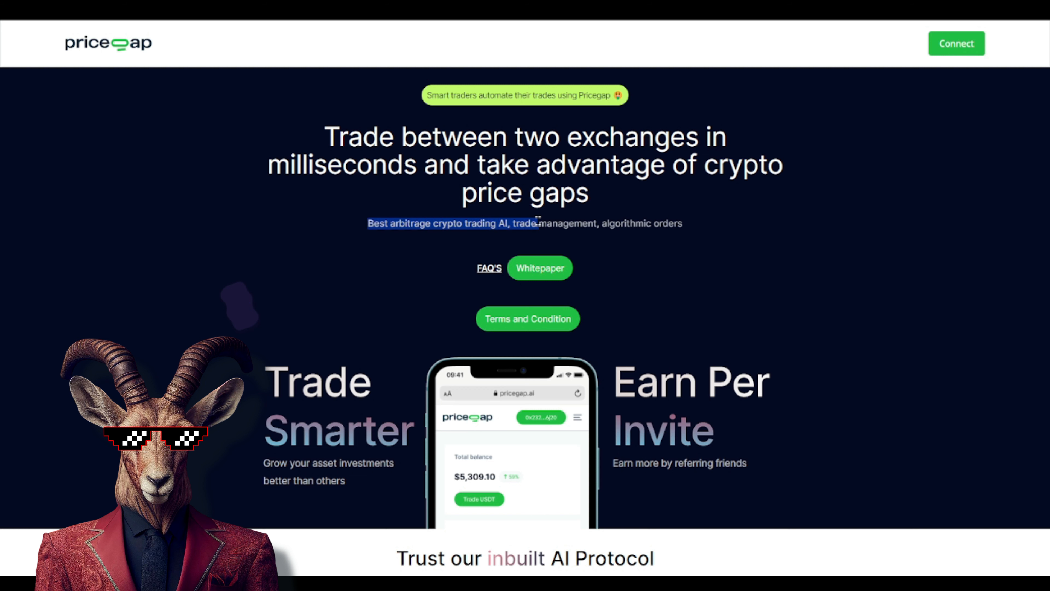
Scroll the landing page down to the inbuilt AI Protocol and Easy & Swift sections.
{"action": "scroll", "scroll_direction": "down", "scroll_amount": 3}
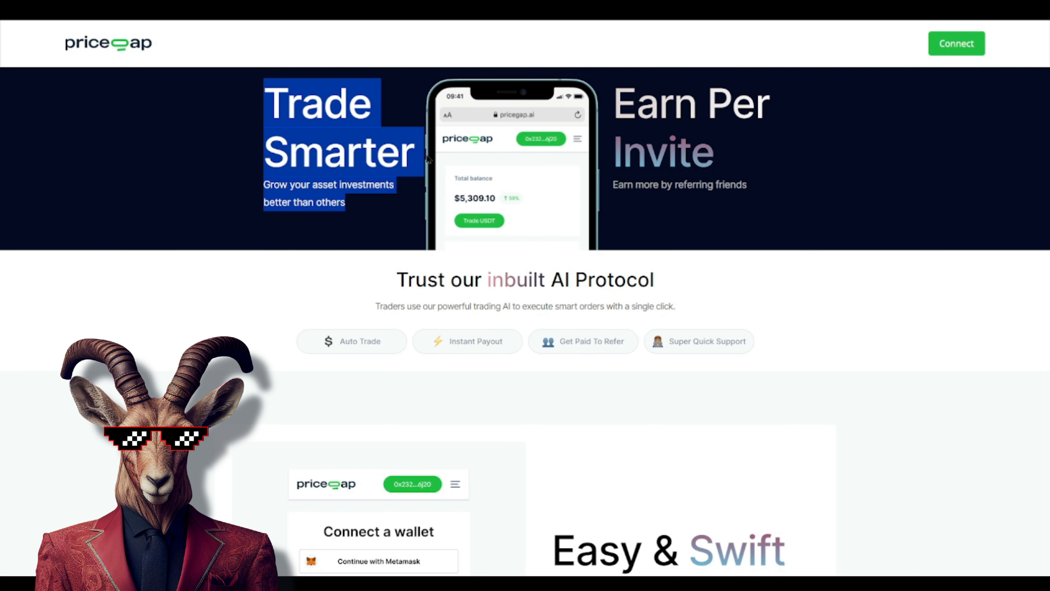
{"action": "mouse_move", "coordinate": [910, 177]}
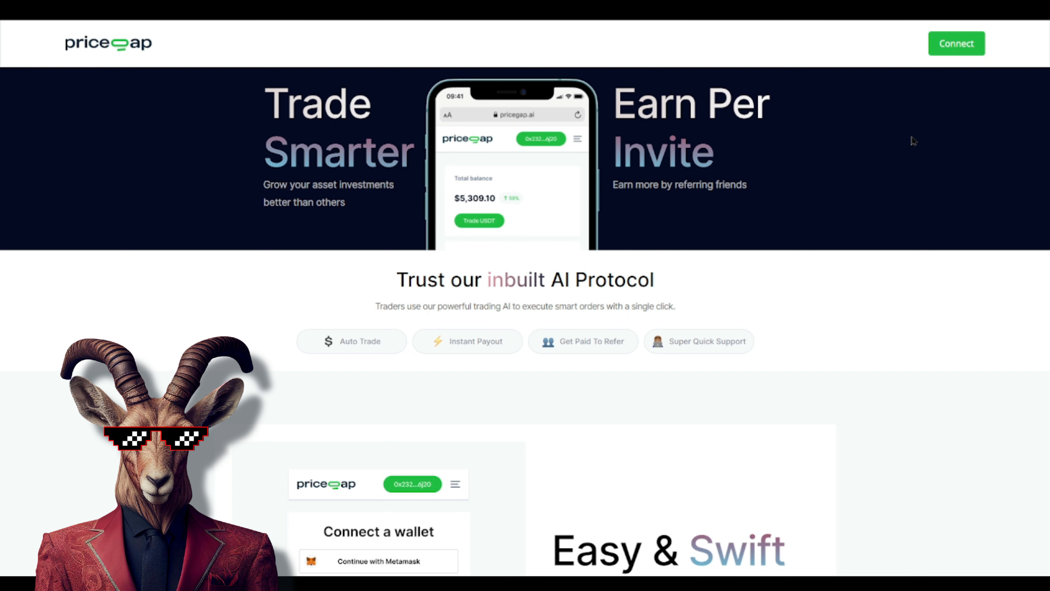
{"action": "mouse_move", "coordinate": [963, 161]}
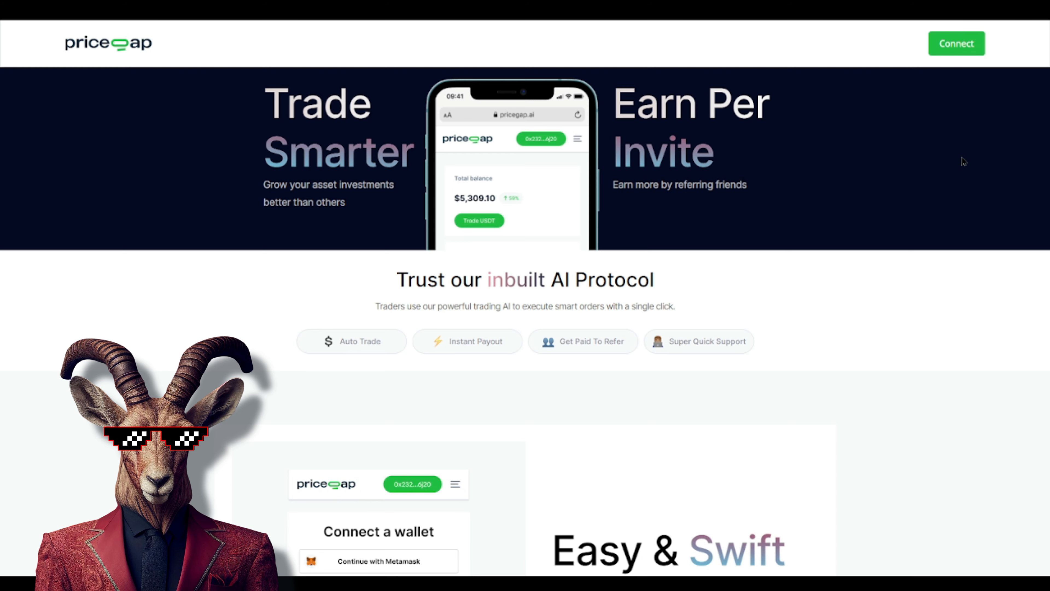
{"action": "scroll", "scroll_direction": "down", "scroll_amount": 3}
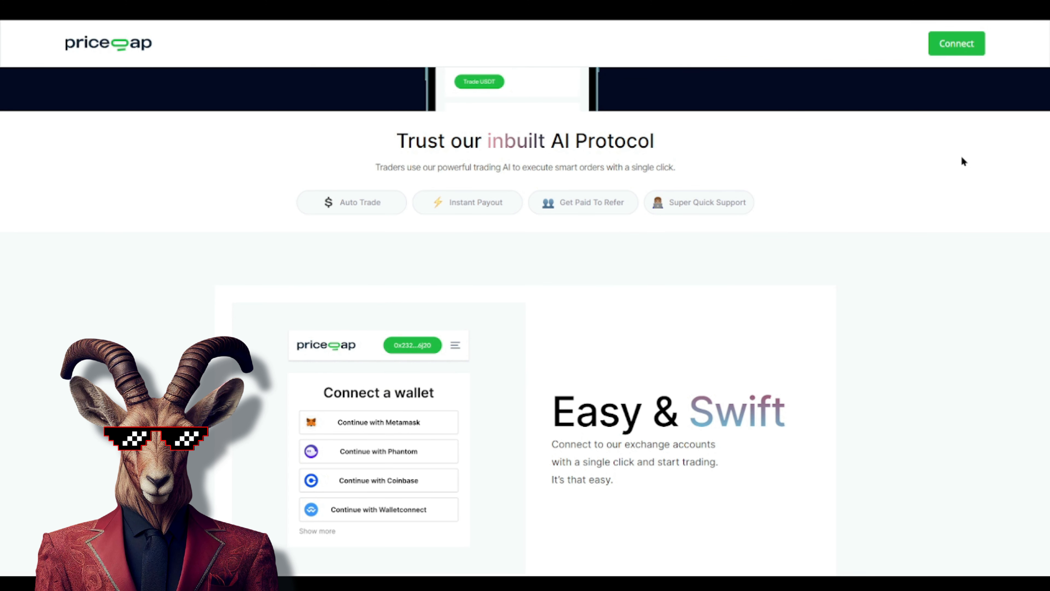
{"action": "mouse_move", "coordinate": [390, 212]}
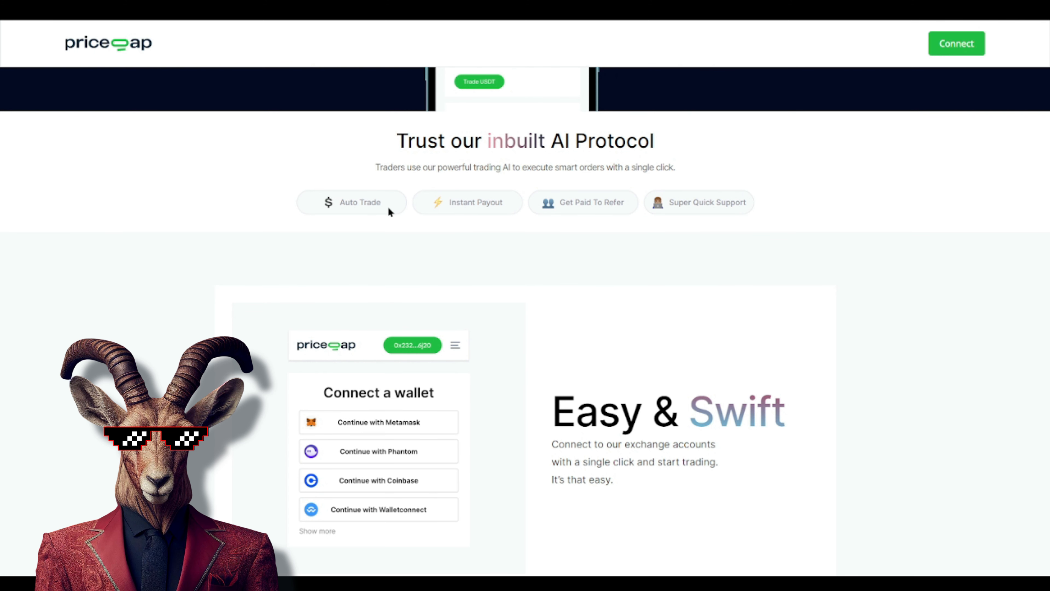
{"action": "mouse_move", "coordinate": [608, 220]}
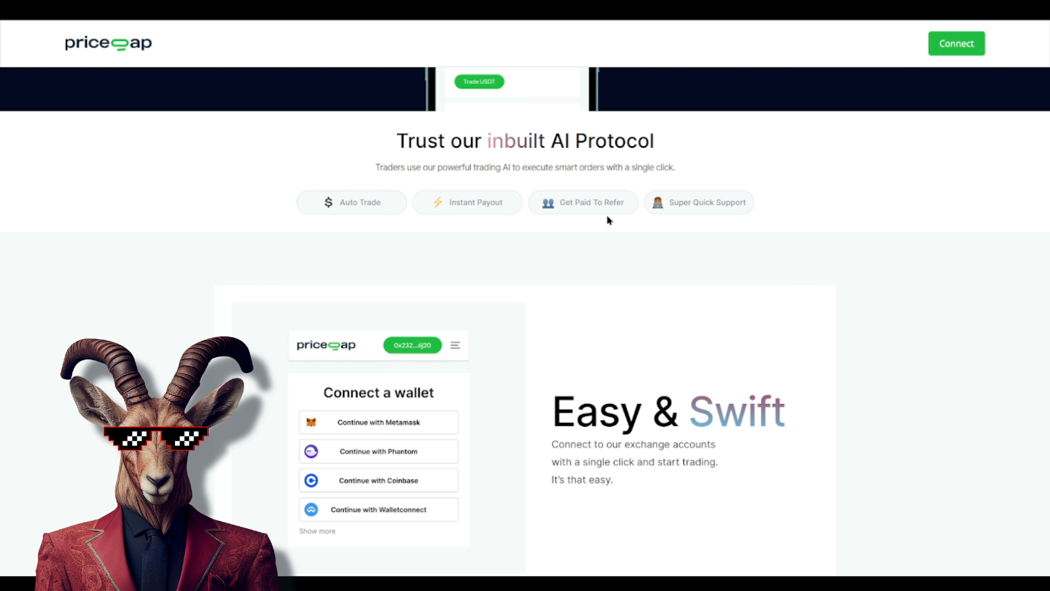
{"action": "mouse_move", "coordinate": [698, 242]}
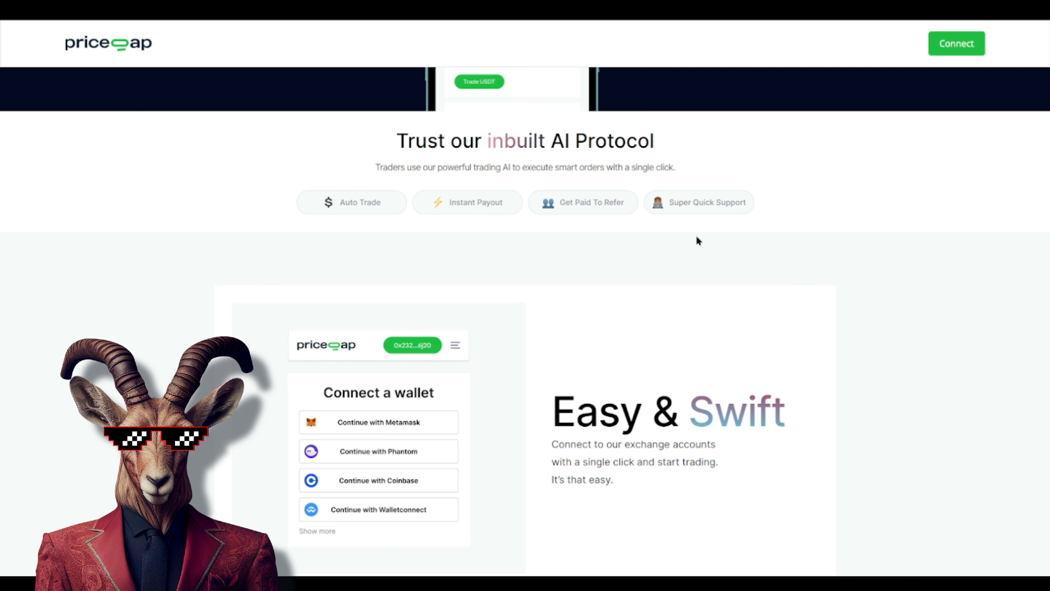
{"action": "mouse_move", "coordinate": [1044, 156]}
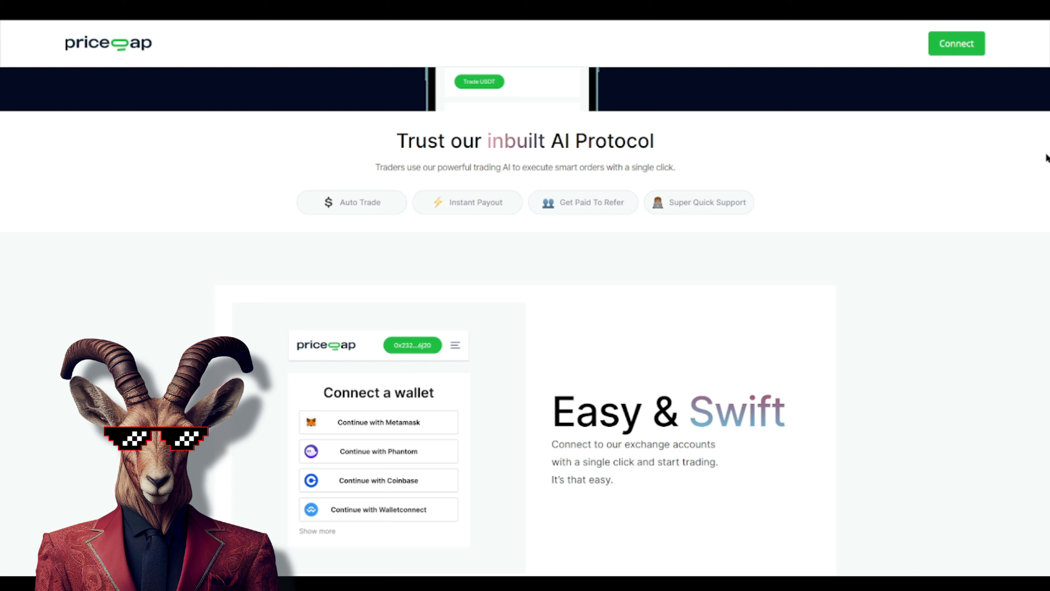
Choose MetaMask as the wallet and sign the ownership message.
{"action": "scroll", "scroll_direction": "down", "scroll_amount": 3}
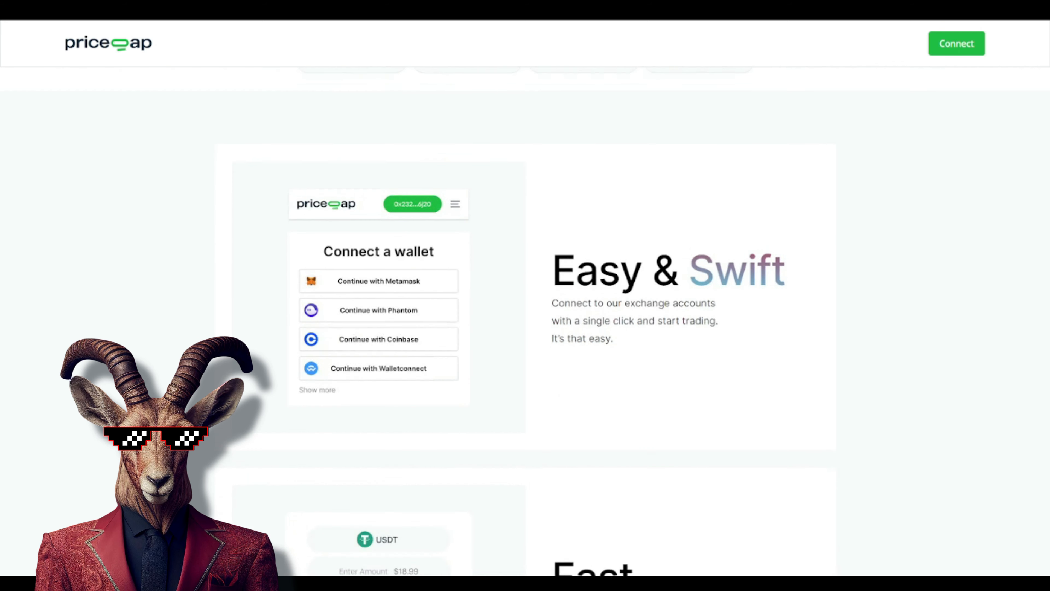
{"action": "scroll", "scroll_direction": "up", "scroll_amount": 3}
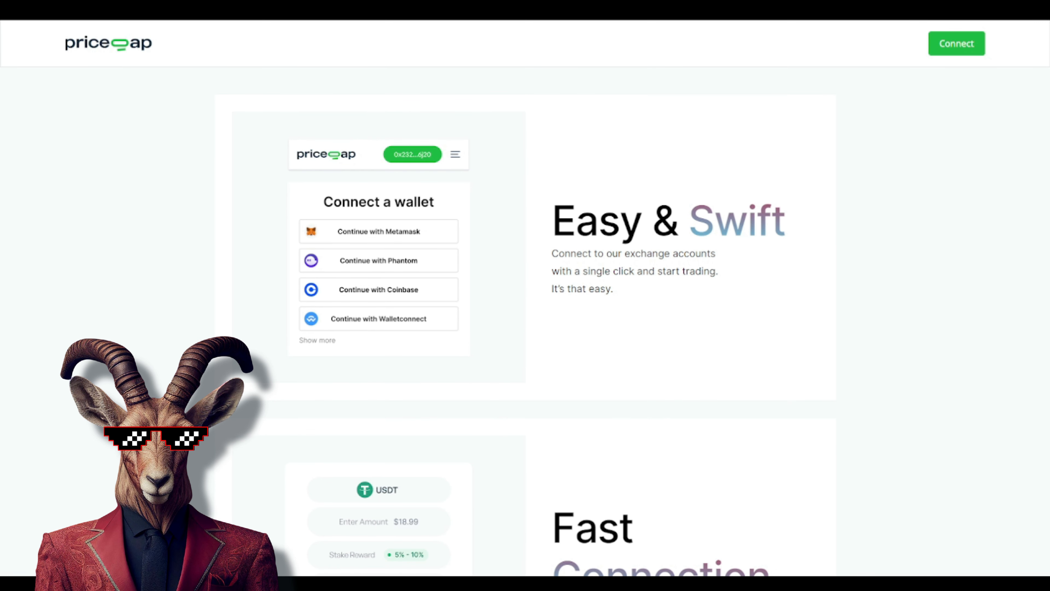
{"action": "mouse_move", "coordinate": [1042, 196]}
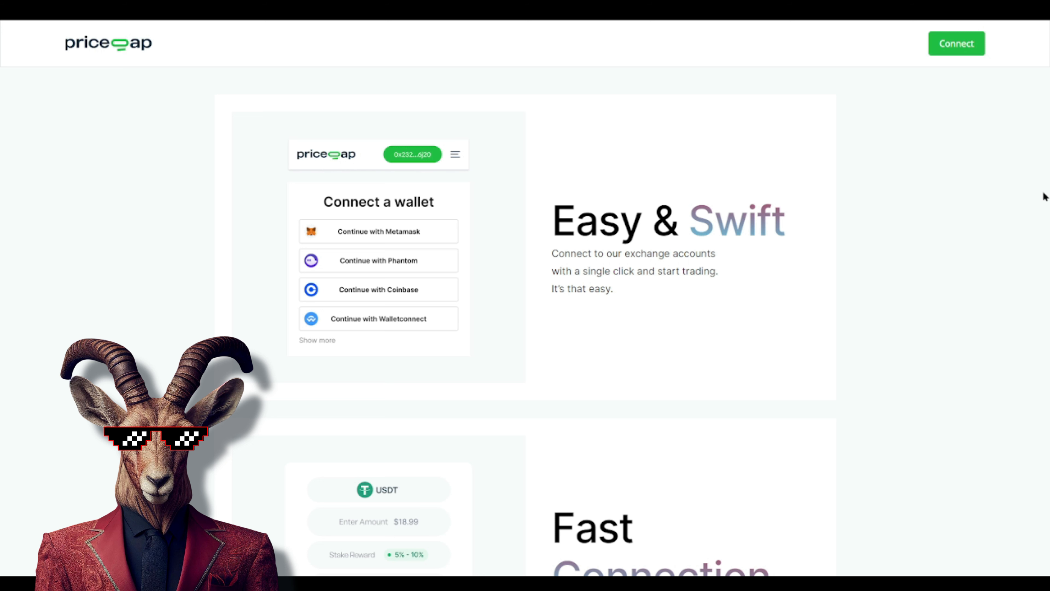
{"action": "mouse_move", "coordinate": [1002, 158]}
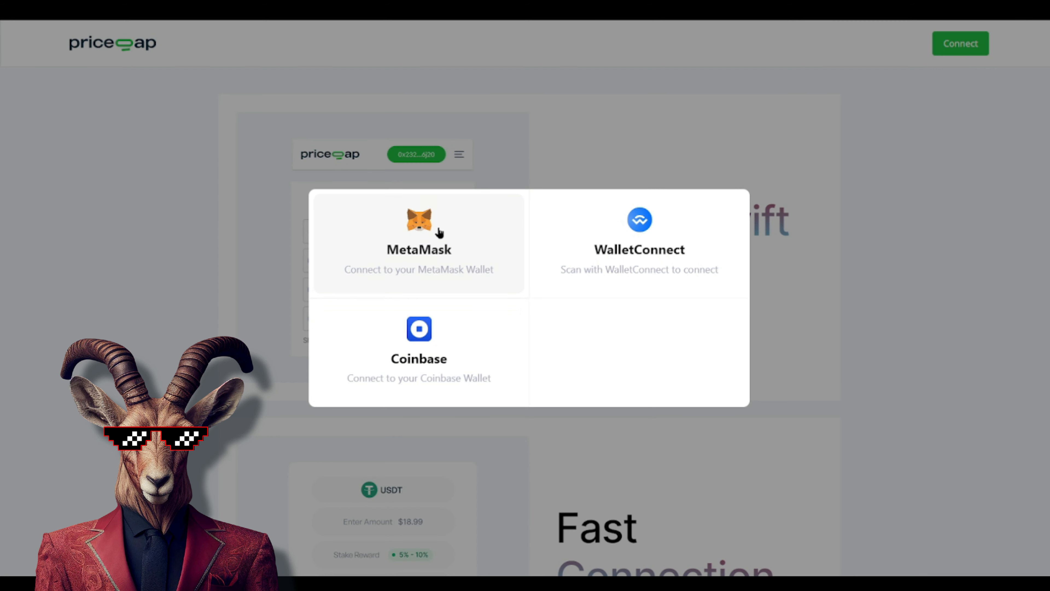
{"action": "left_click", "coordinate": [419, 241]}
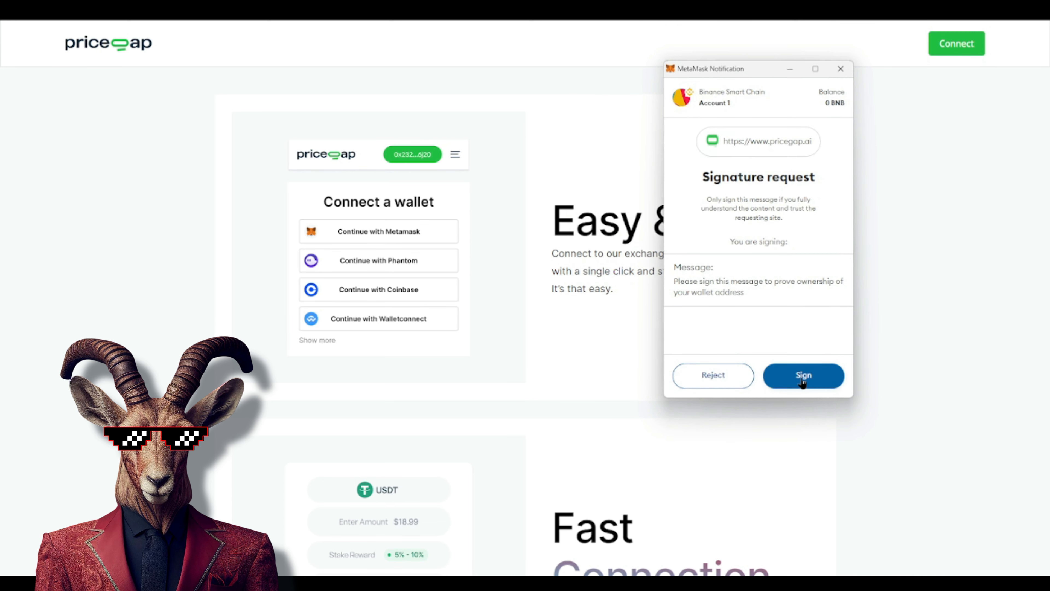
{"action": "left_click", "coordinate": [803, 375]}
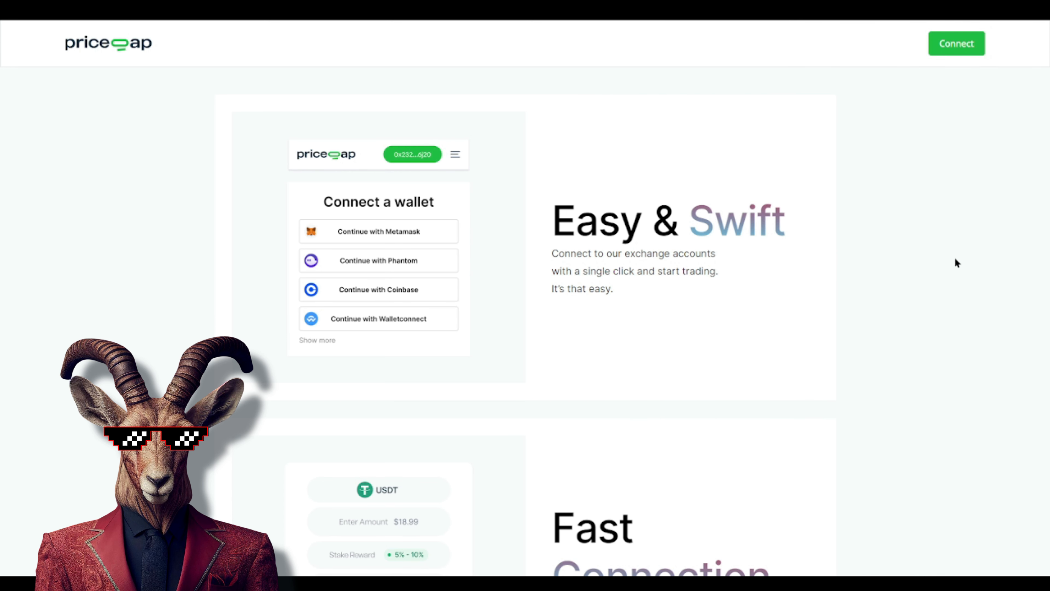
{"action": "mouse_move", "coordinate": [1034, 185]}
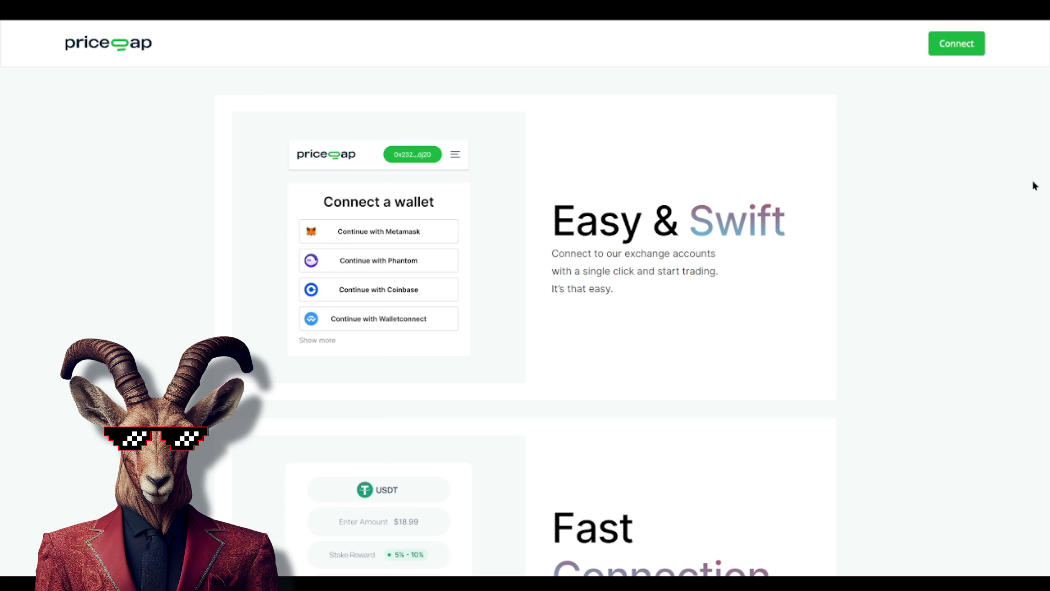
{"action": "scroll", "scroll_direction": "down", "scroll_amount": 3}
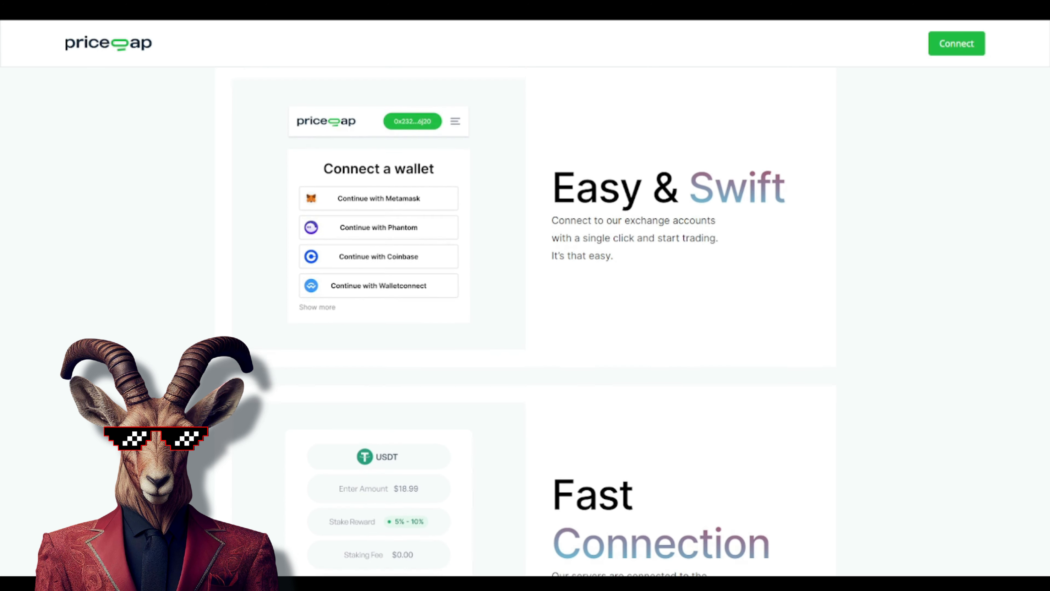
{"action": "scroll", "scroll_direction": "down", "scroll_amount": 3}
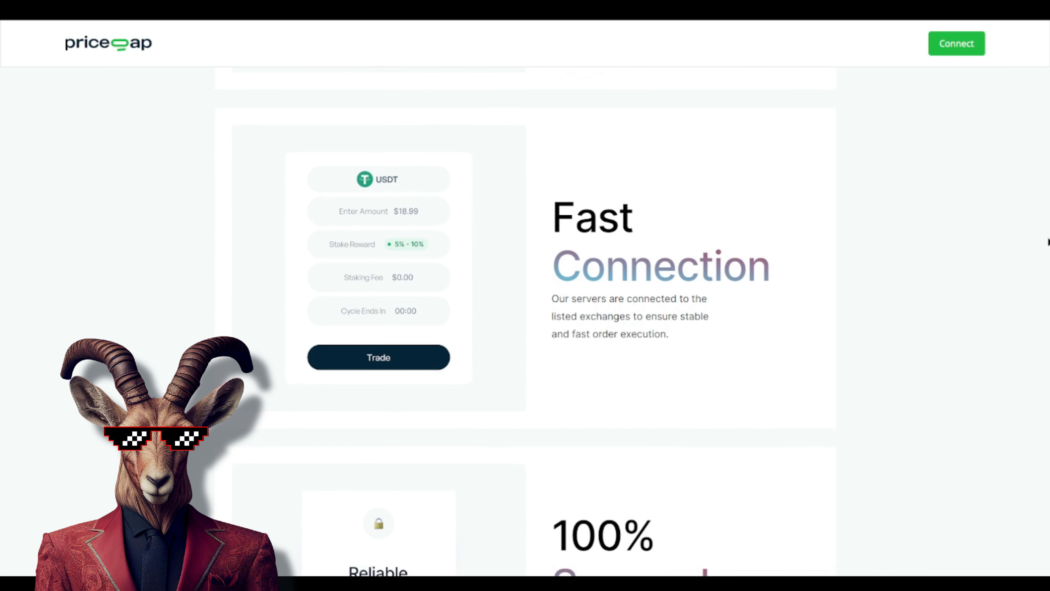
{"action": "scroll", "scroll_direction": "down", "scroll_amount": 3}
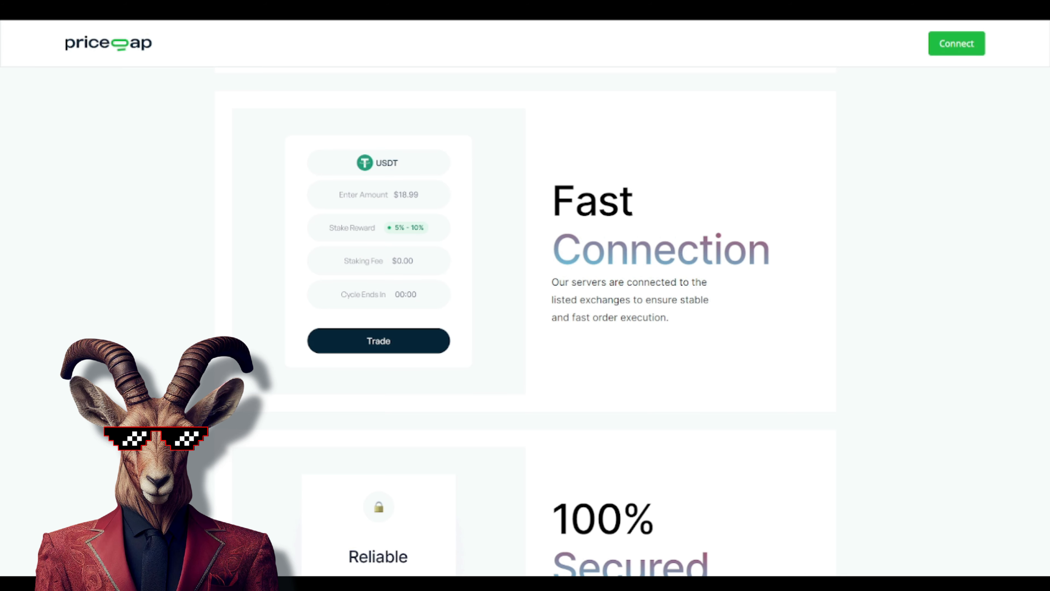
{"action": "scroll", "scroll_direction": "down", "scroll_amount": 3}
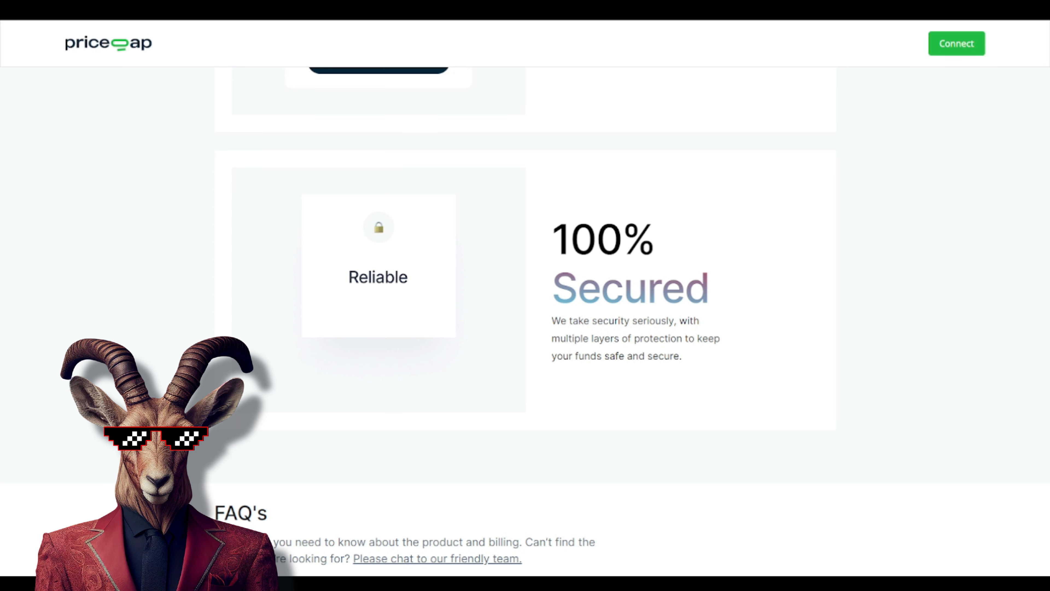
{"action": "scroll", "scroll_direction": "down", "scroll_amount": 3}
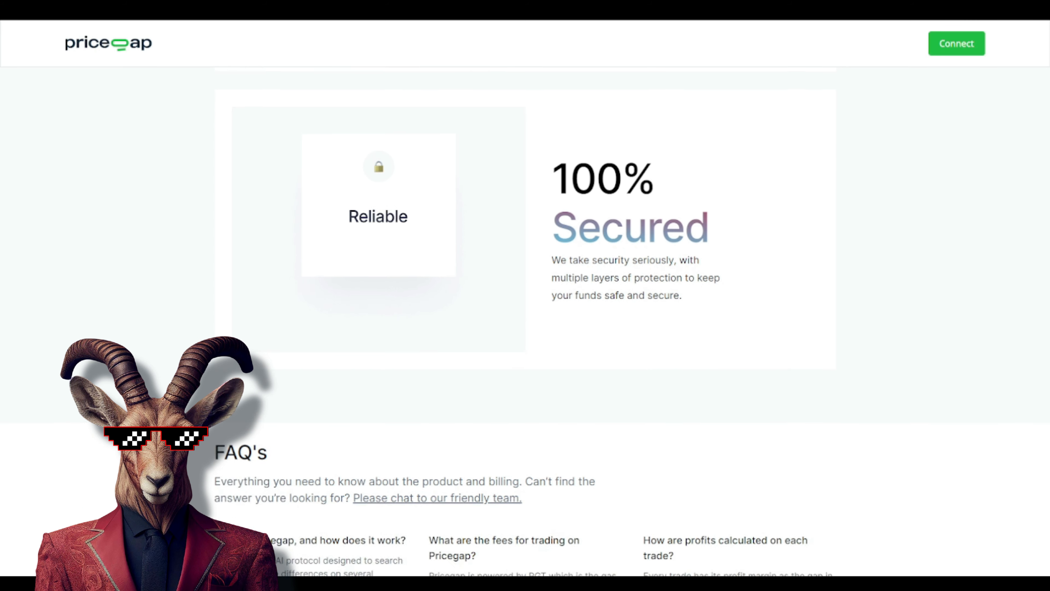
{"action": "scroll", "scroll_direction": "down", "scroll_amount": 3}
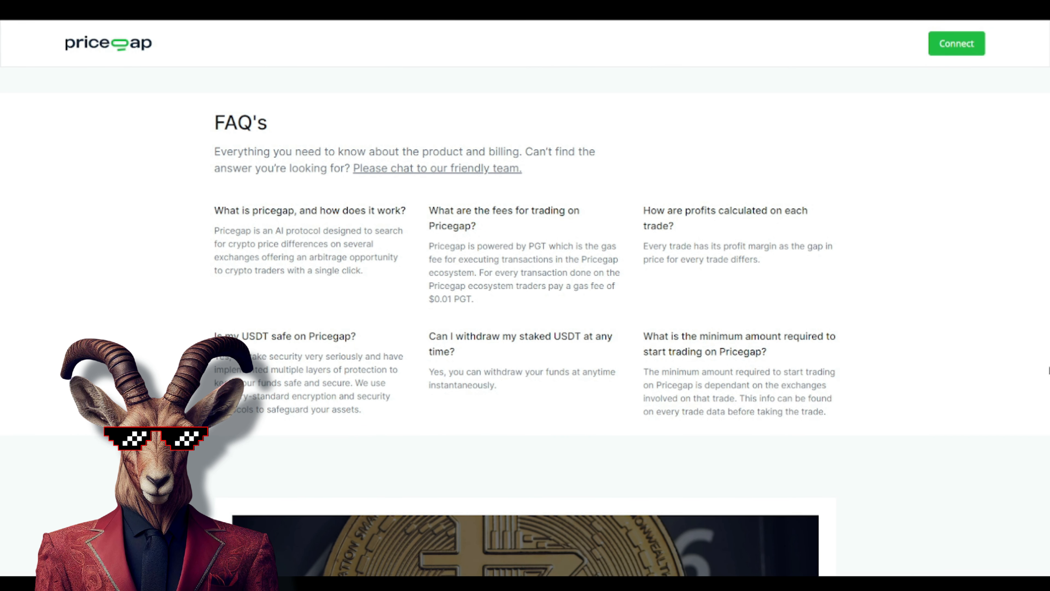
{"action": "scroll", "scroll_direction": "down", "scroll_amount": 3}
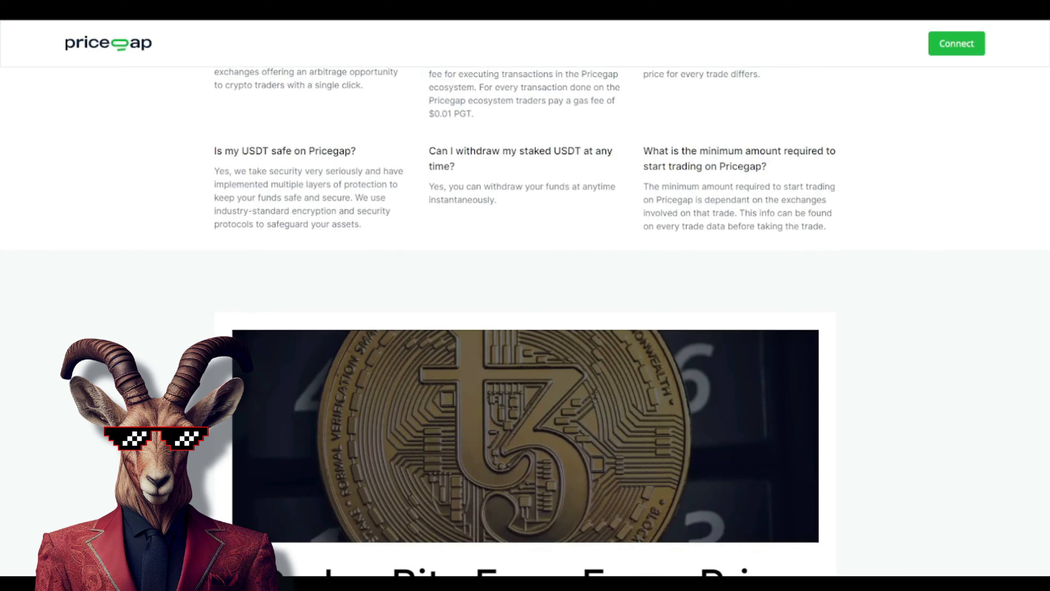
{"action": "scroll", "scroll_direction": "down", "scroll_amount": 3}
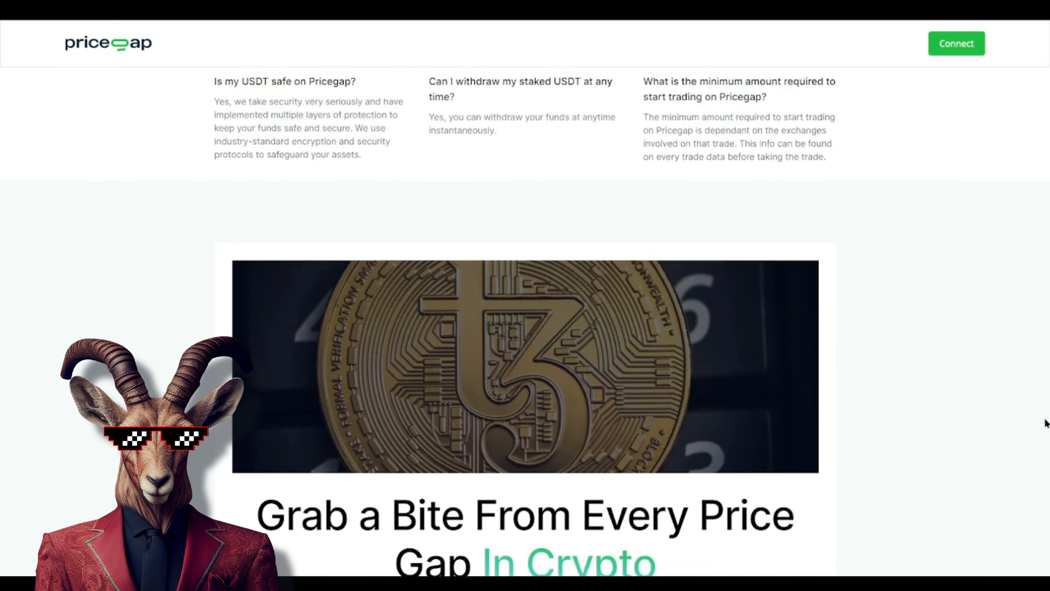
{"action": "scroll", "scroll_direction": "up", "scroll_amount": 3}
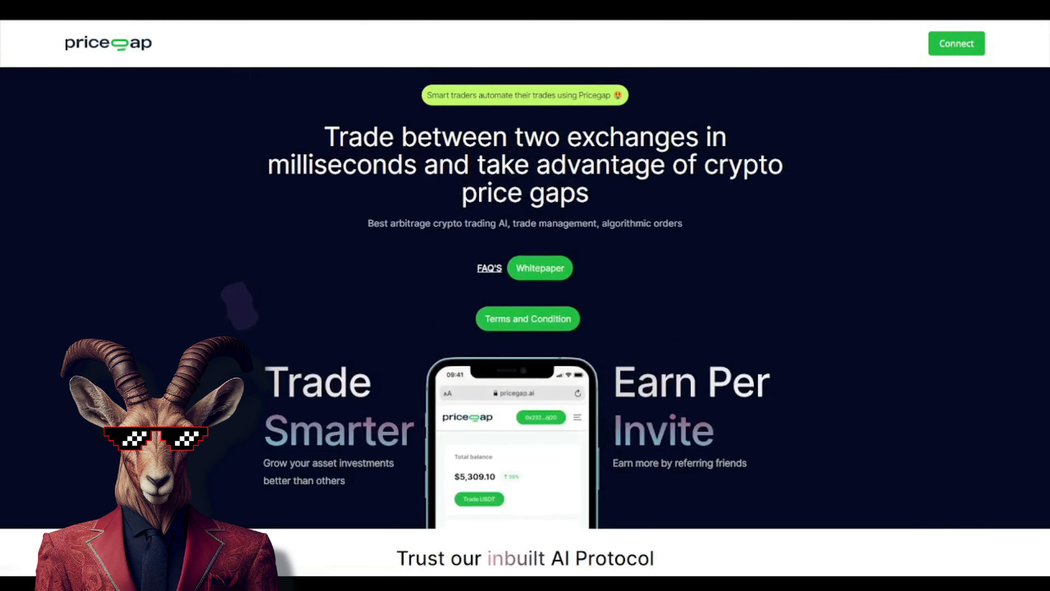
Connect the wallet, sign the MetaMask ownership message and go to the dashboard.
{"action": "left_click", "coordinate": [956, 43]}
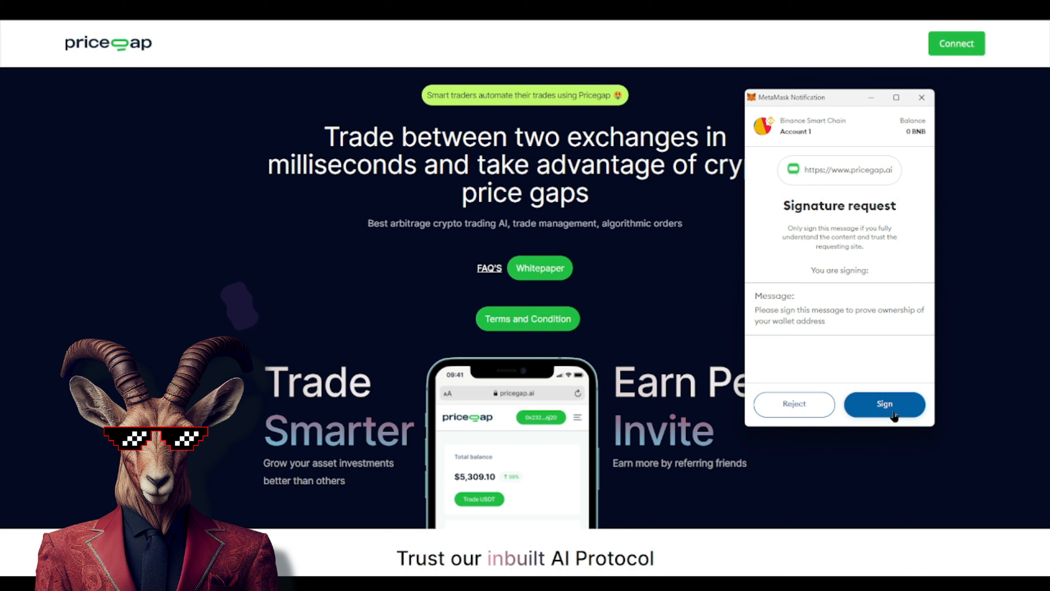
{"action": "left_click", "coordinate": [884, 403]}
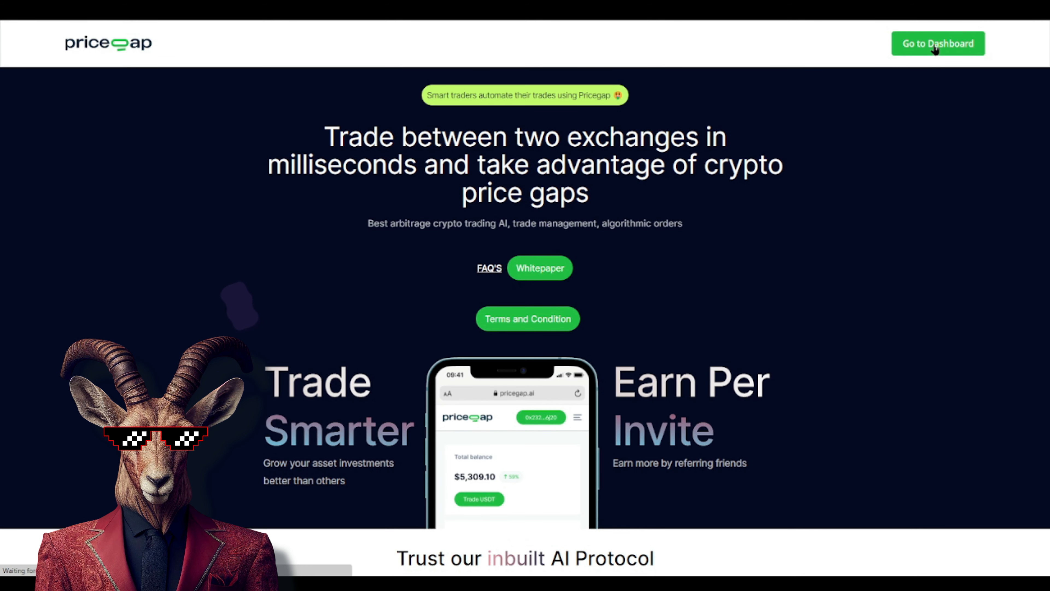
{"action": "left_click", "coordinate": [938, 44]}
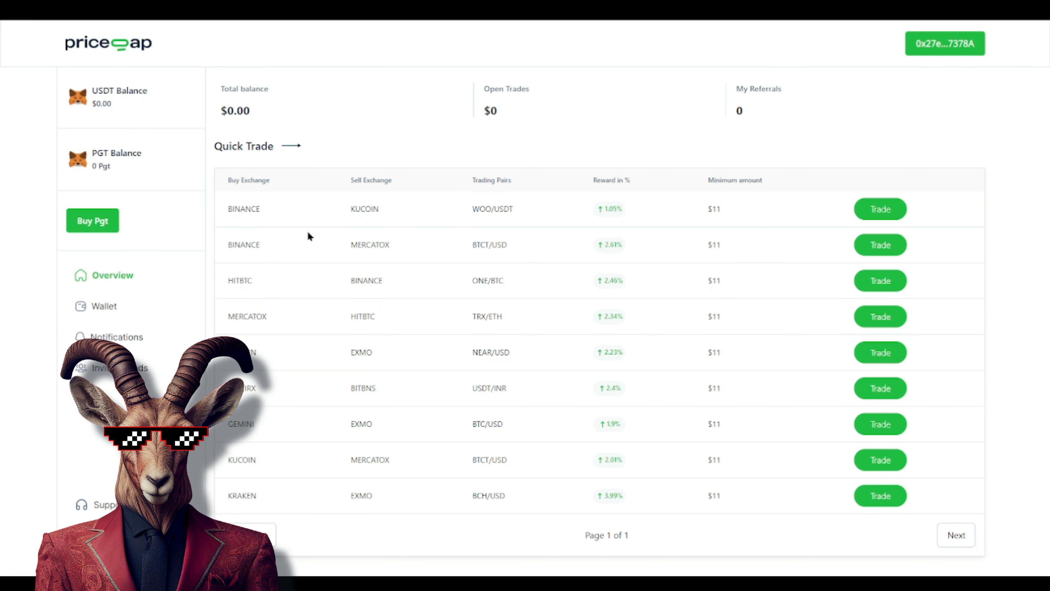
{"action": "mouse_move", "coordinate": [465, 262]}
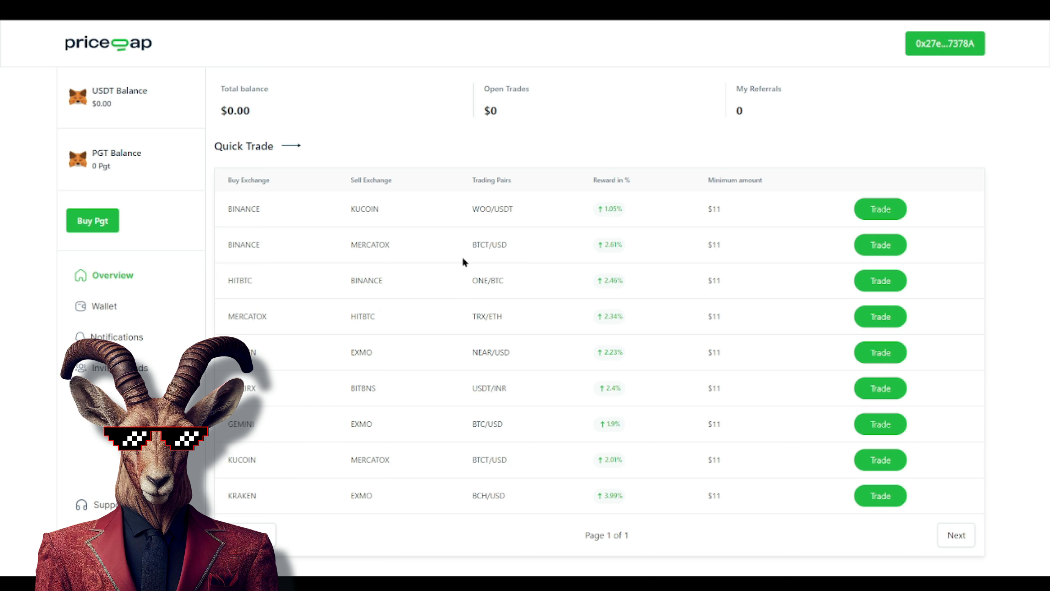
{"action": "mouse_move", "coordinate": [357, 182]}
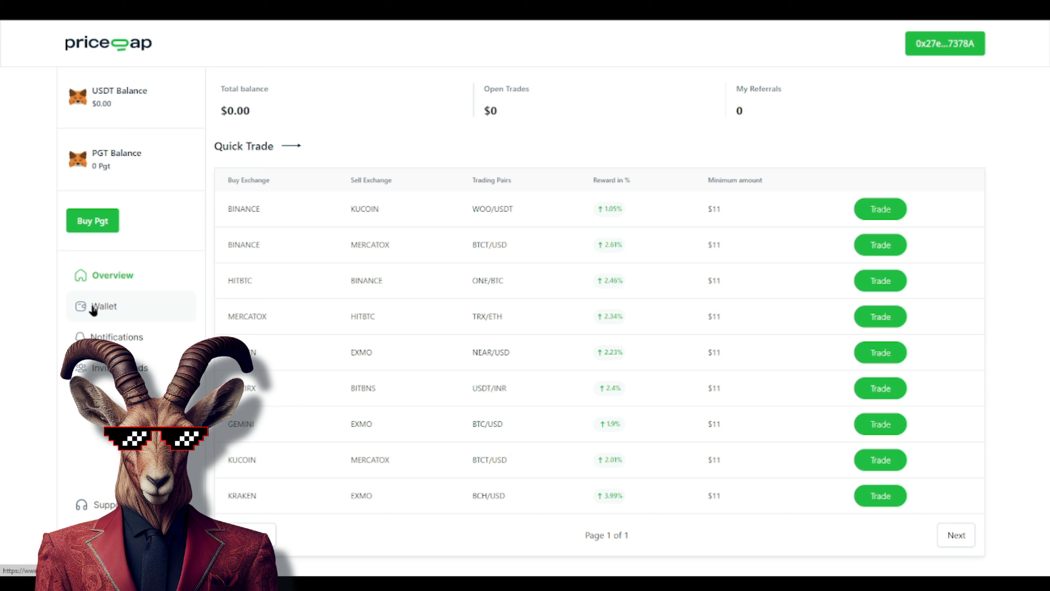
Open the Wallet page with its USDT add/withdraw options and empty Transactions list.
{"action": "left_click", "coordinate": [104, 306]}
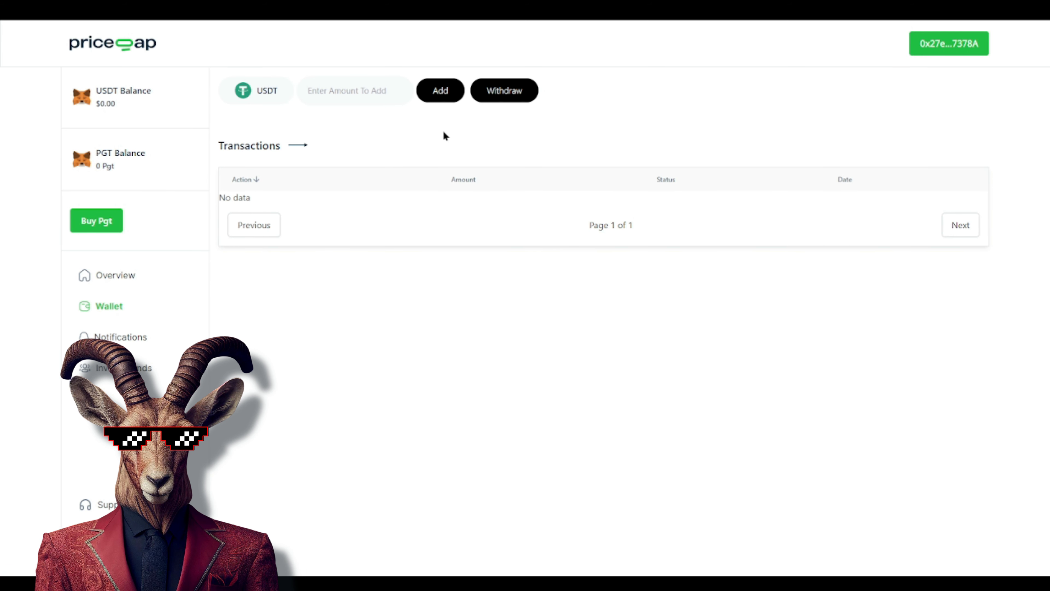
{"action": "mouse_move", "coordinate": [505, 90]}
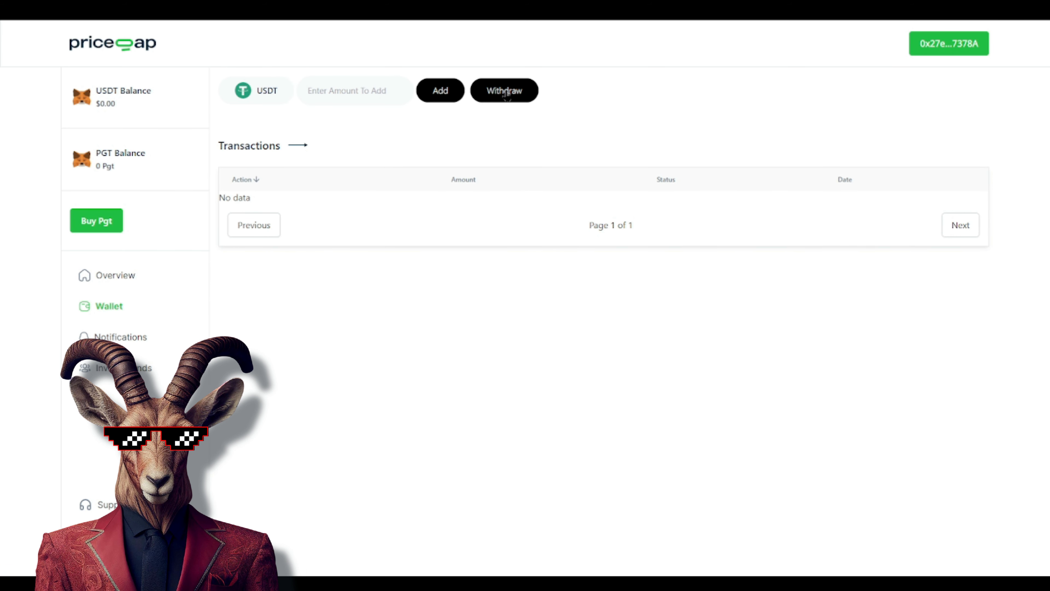
{"action": "mouse_move", "coordinate": [328, 106]}
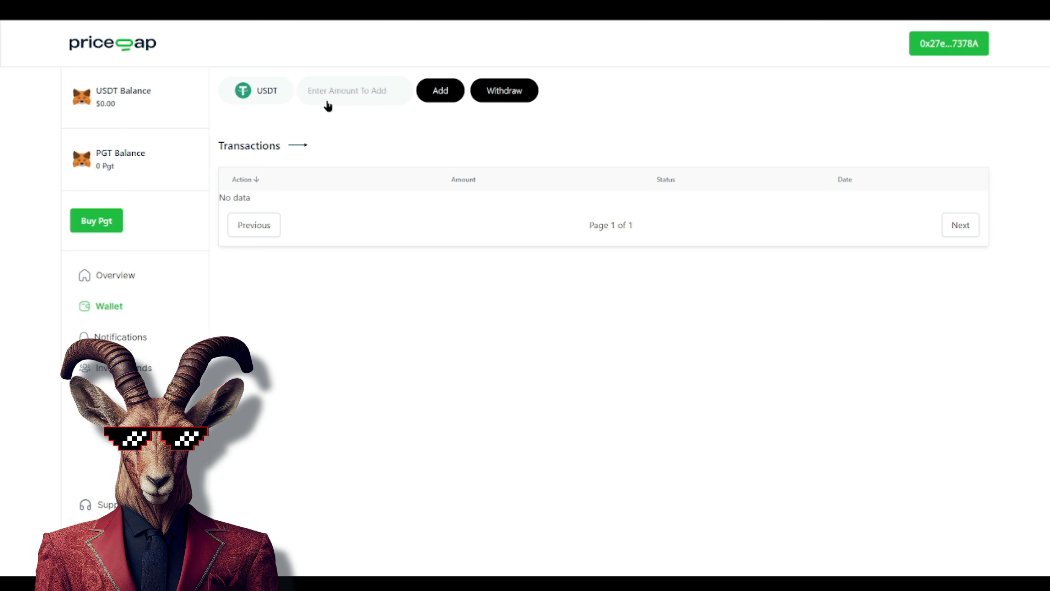
{"action": "double_click", "coordinate": [105, 153]}
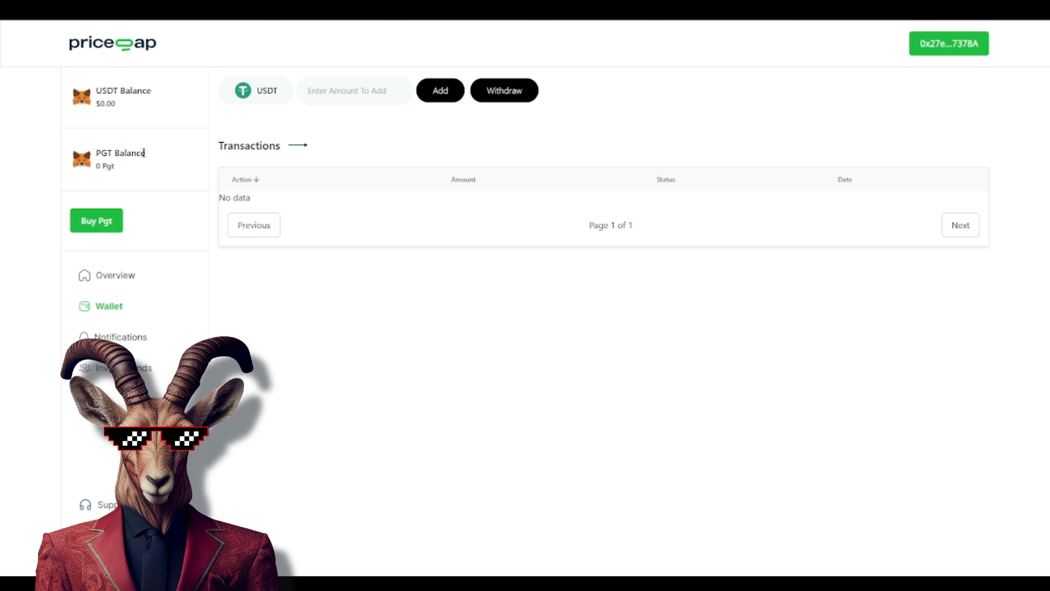
{"action": "mouse_move", "coordinate": [141, 209]}
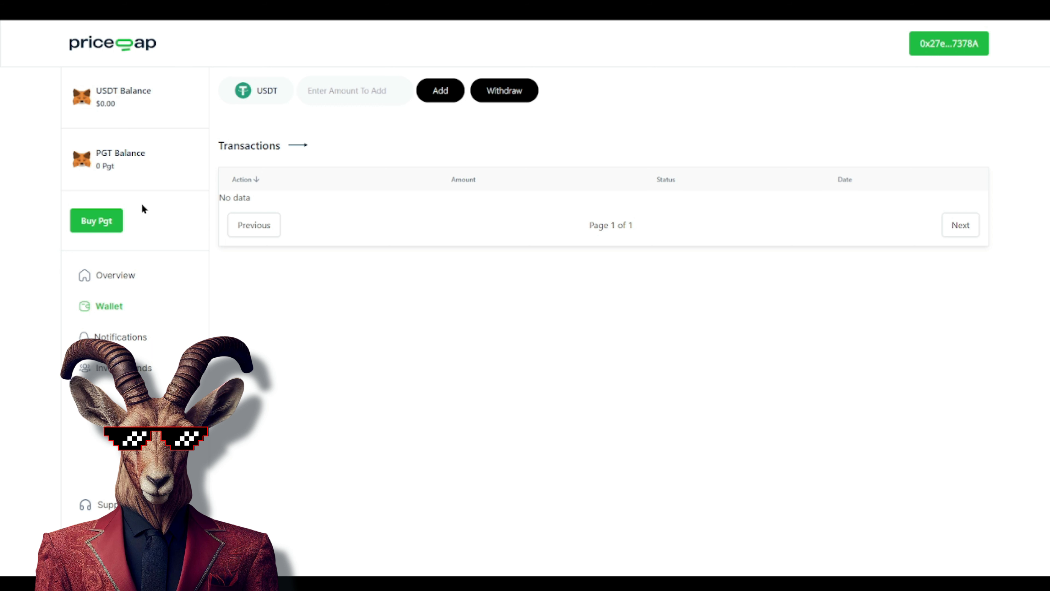
{"action": "mouse_move", "coordinate": [204, 35]}
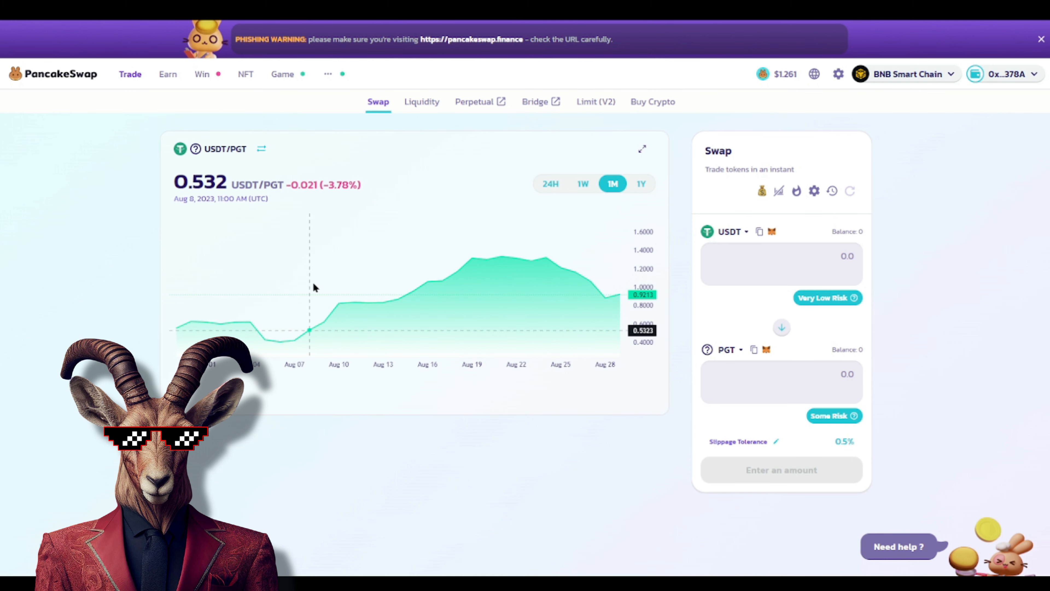
{"action": "mouse_move", "coordinate": [605, 277]}
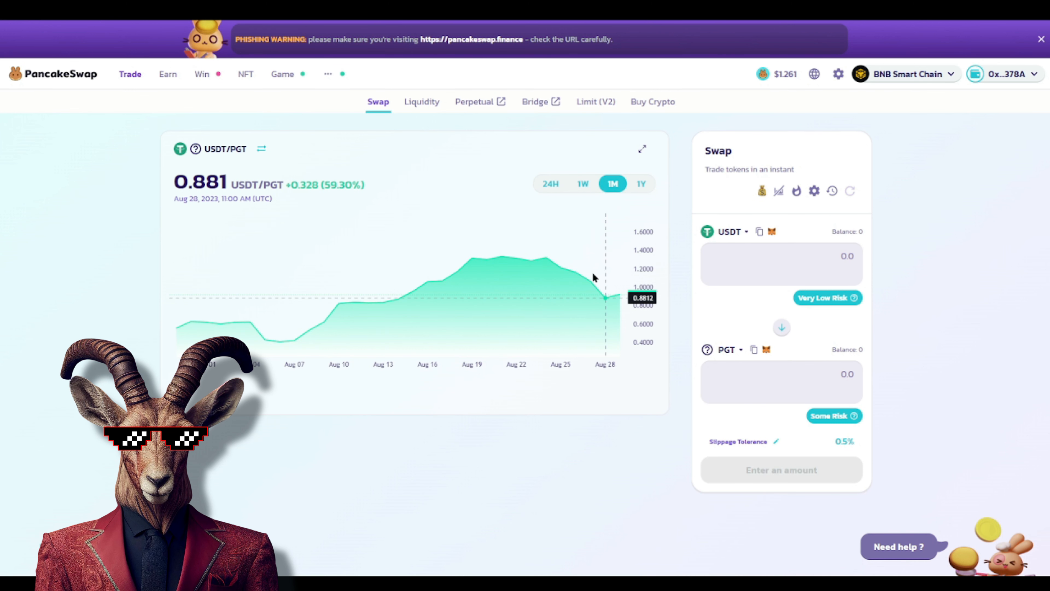
{"action": "mouse_move", "coordinate": [173, 329]}
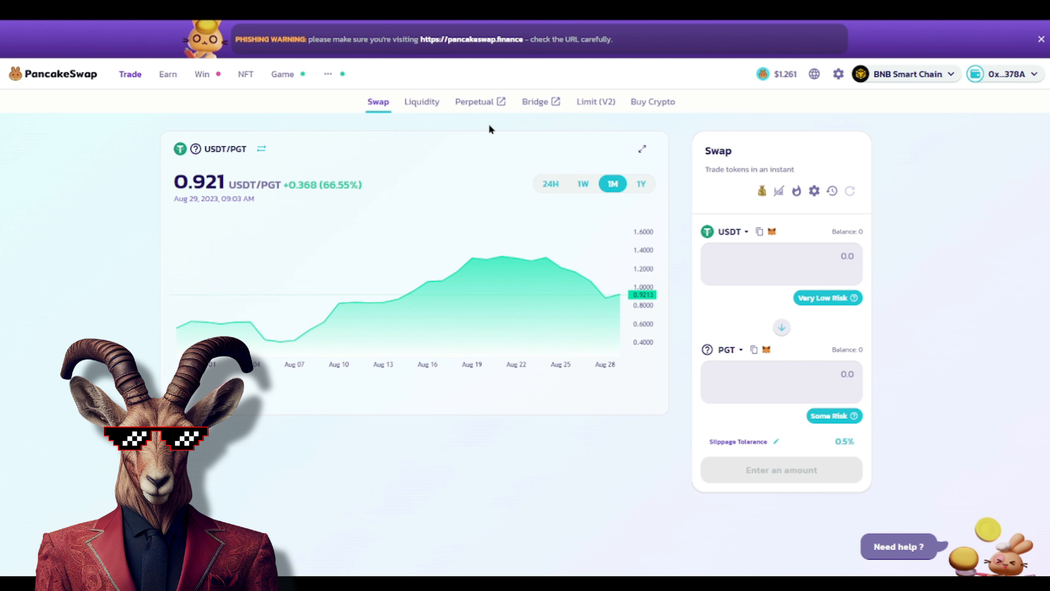
{"action": "mouse_move", "coordinate": [486, 128]}
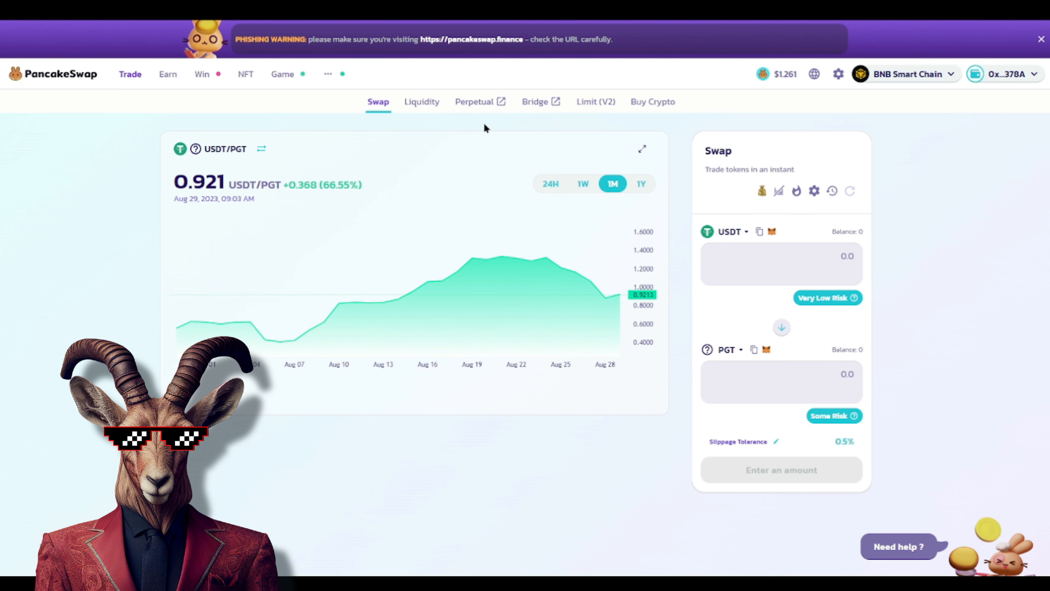
{"action": "mouse_move", "coordinate": [302, 128]}
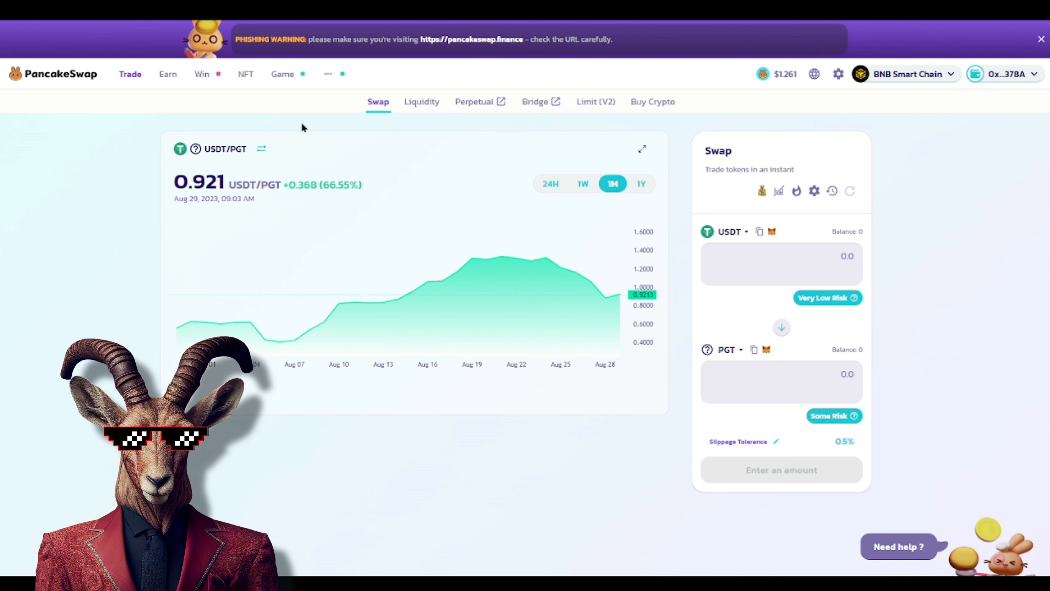
{"action": "mouse_move", "coordinate": [239, 84]}
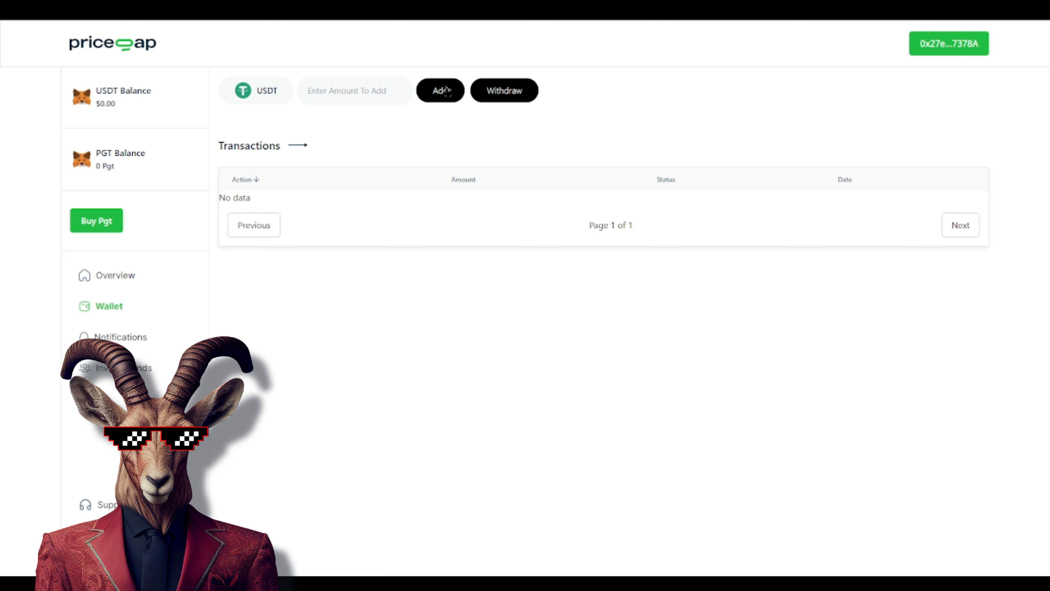
Attempt to add USDT with no amount, getting the under-$1 warning, then start a withdrawal.
{"action": "left_click", "coordinate": [440, 91]}
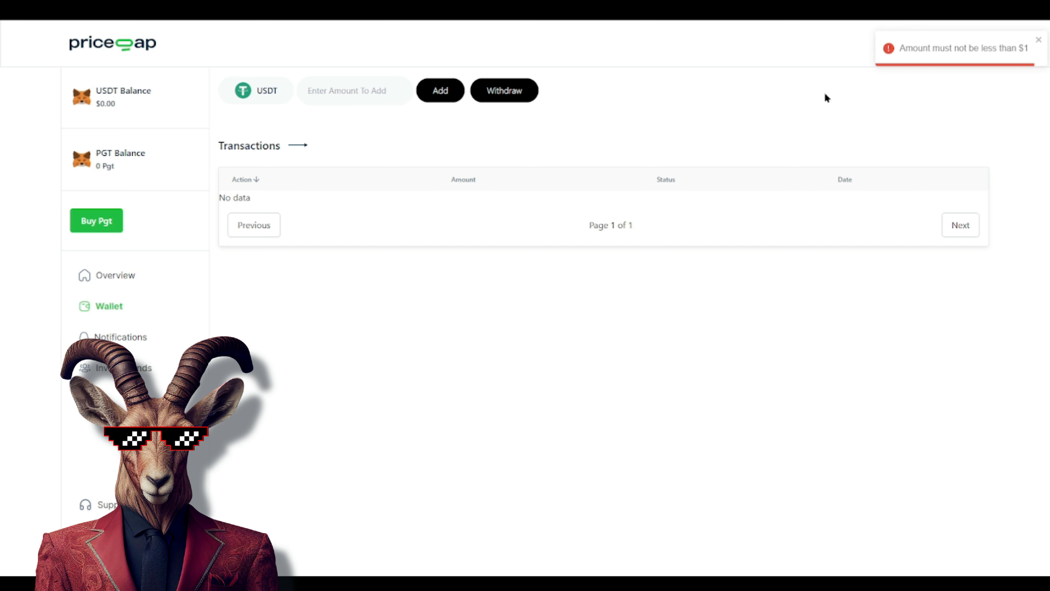
{"action": "mouse_move", "coordinate": [749, 105]}
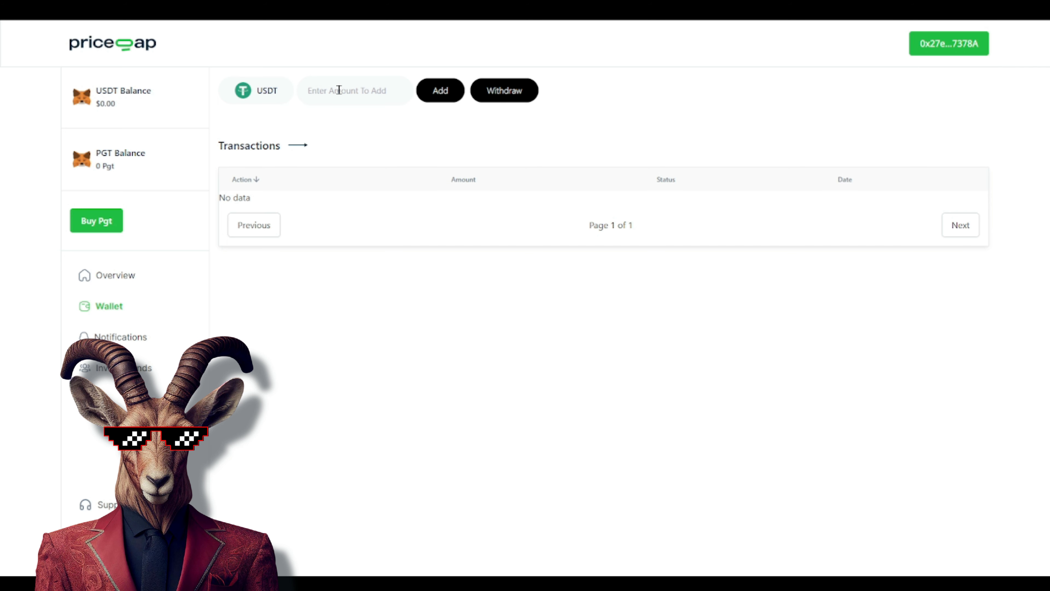
{"action": "mouse_move", "coordinate": [247, 99]}
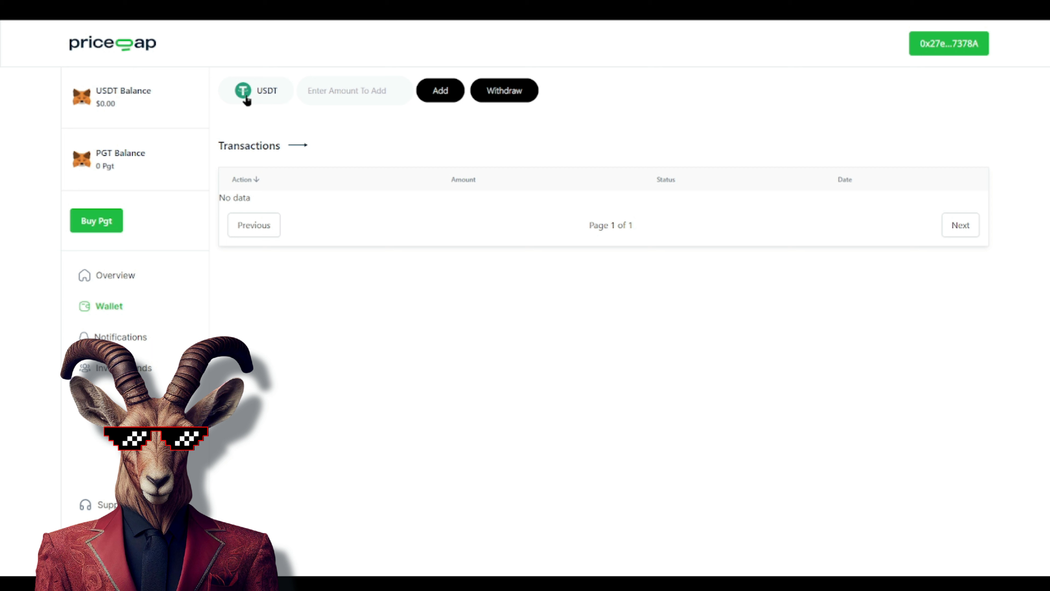
{"action": "mouse_move", "coordinate": [503, 99]}
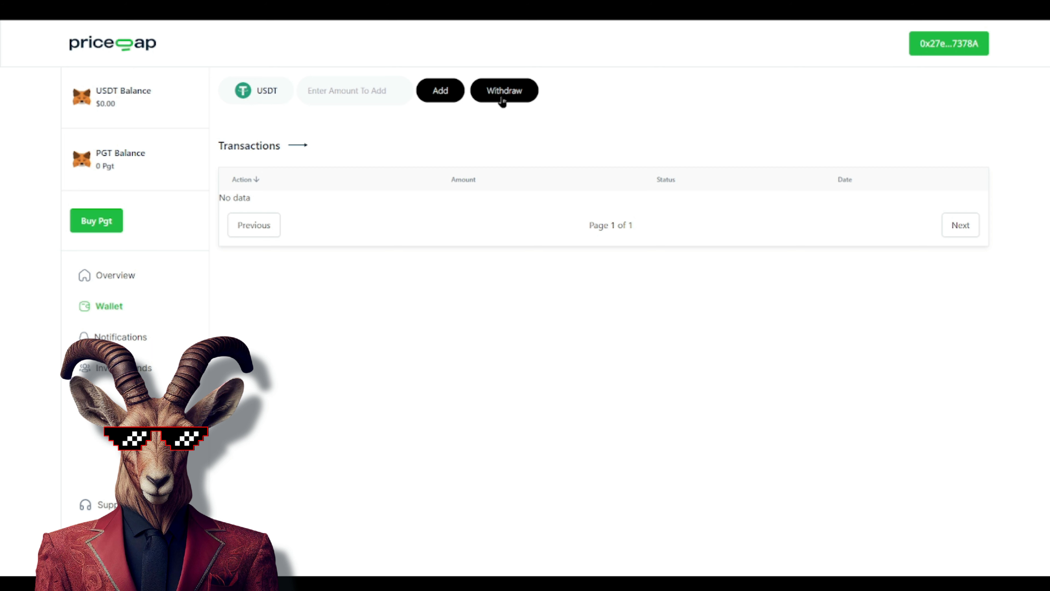
{"action": "double_click", "coordinate": [111, 152]}
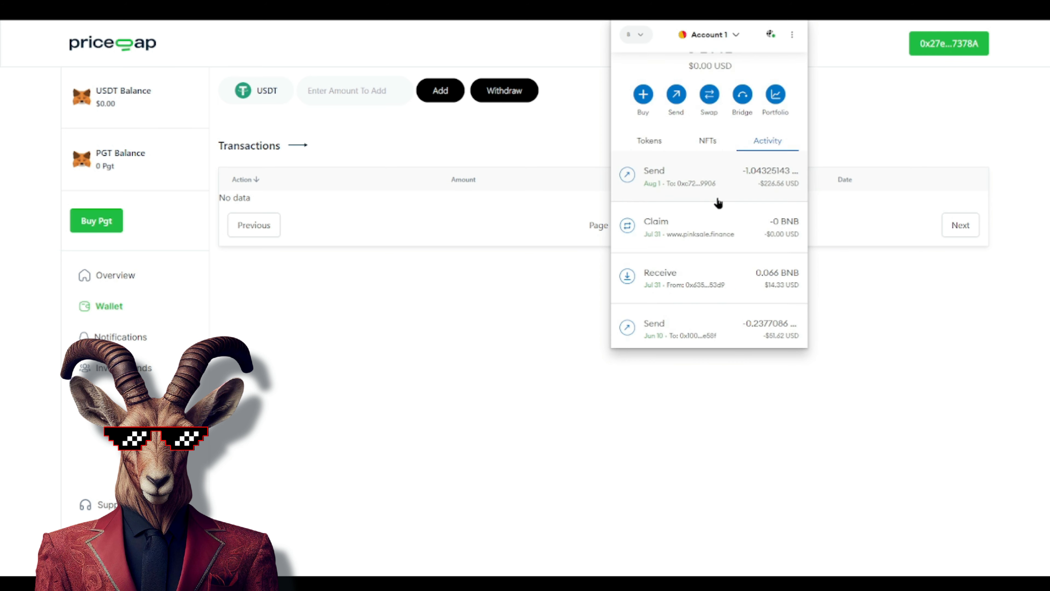
Check MetaMask's token balances (0 USDT, ~0.2 BUSD) over the Wallet page.
{"action": "scroll", "scroll_direction": "down", "scroll_amount": 3}
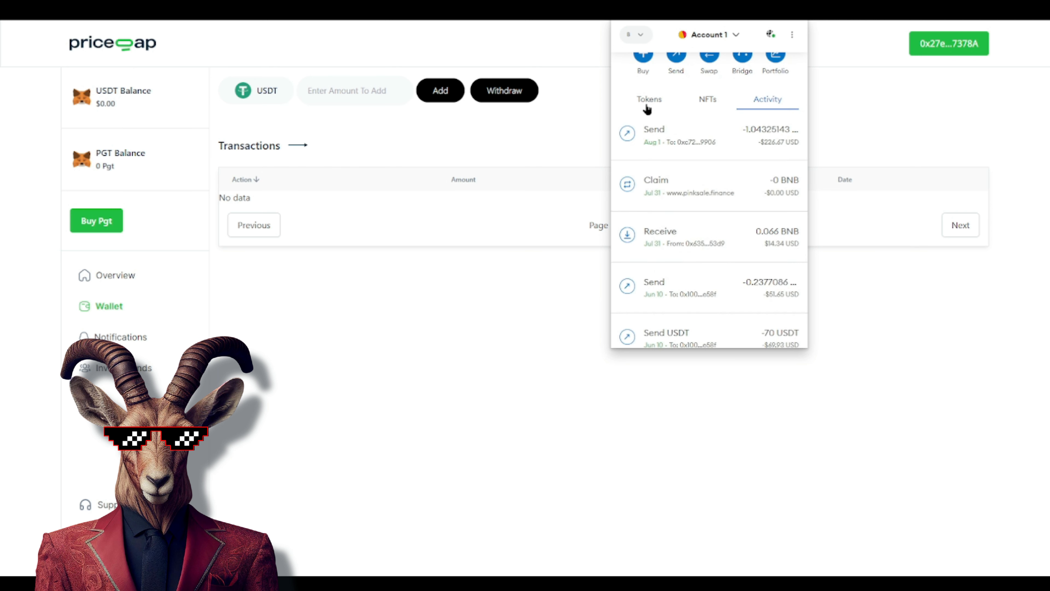
{"action": "left_click", "coordinate": [649, 99]}
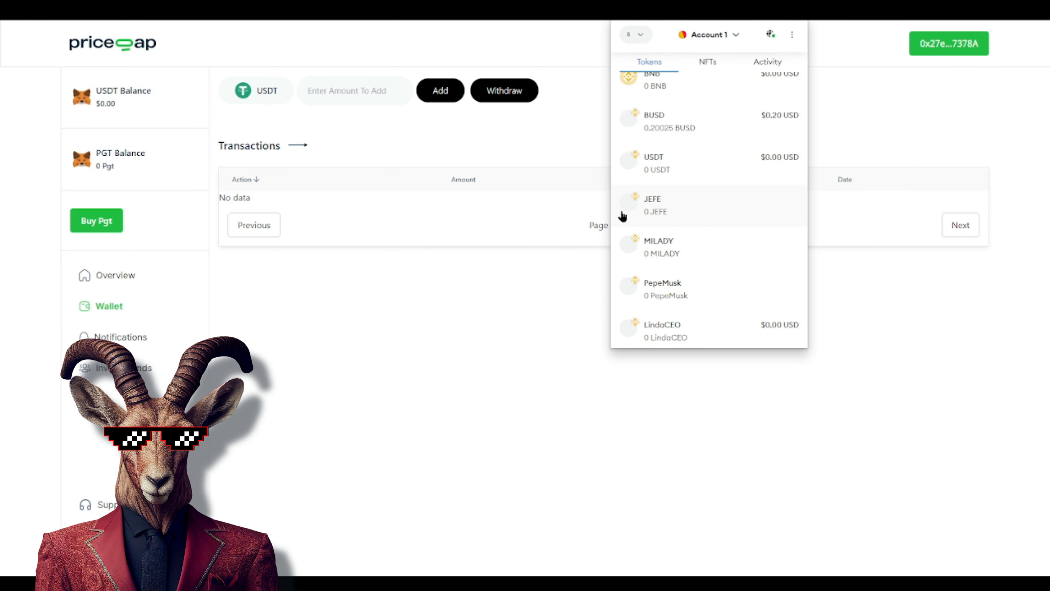
{"action": "scroll", "scroll_direction": "down", "scroll_amount": 3}
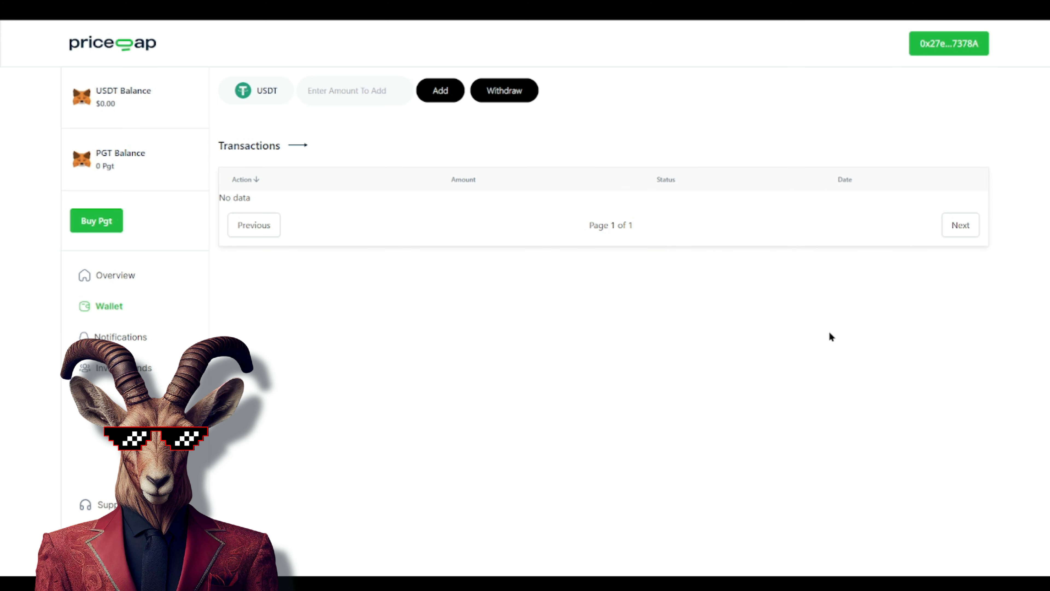
{"action": "mouse_move", "coordinate": [608, 335]}
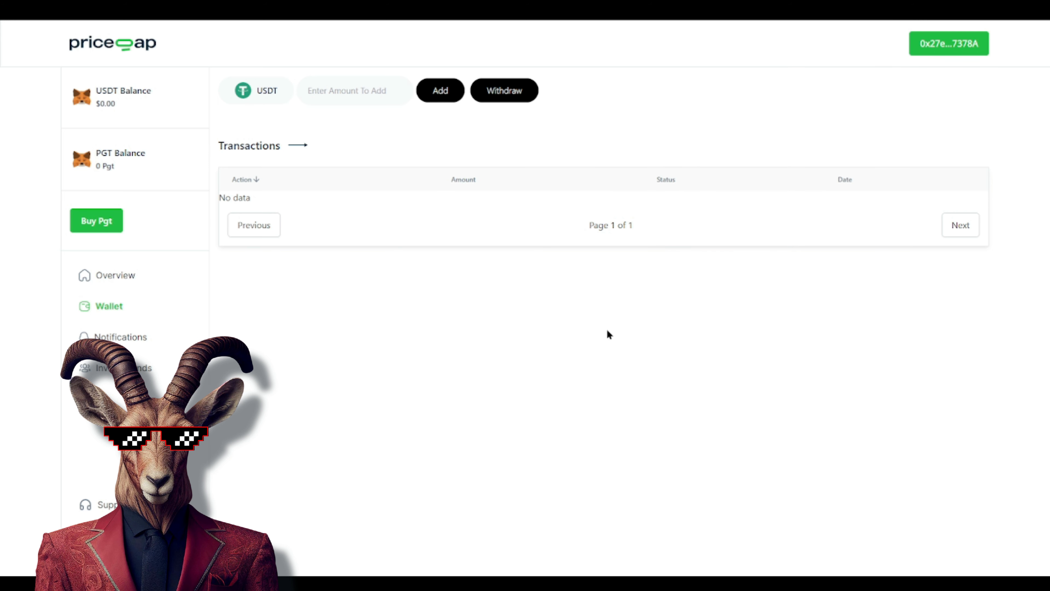
Return to the Overview dashboard and review the Quick Trade offers' rewards and minimums.
{"action": "left_click", "coordinate": [115, 275]}
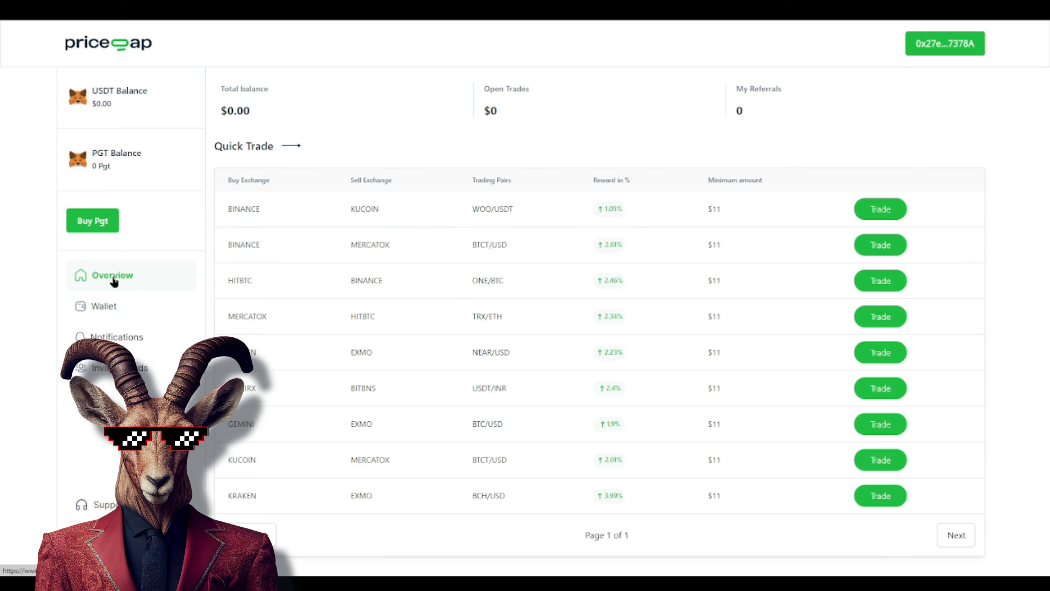
{"action": "mouse_move", "coordinate": [382, 98]}
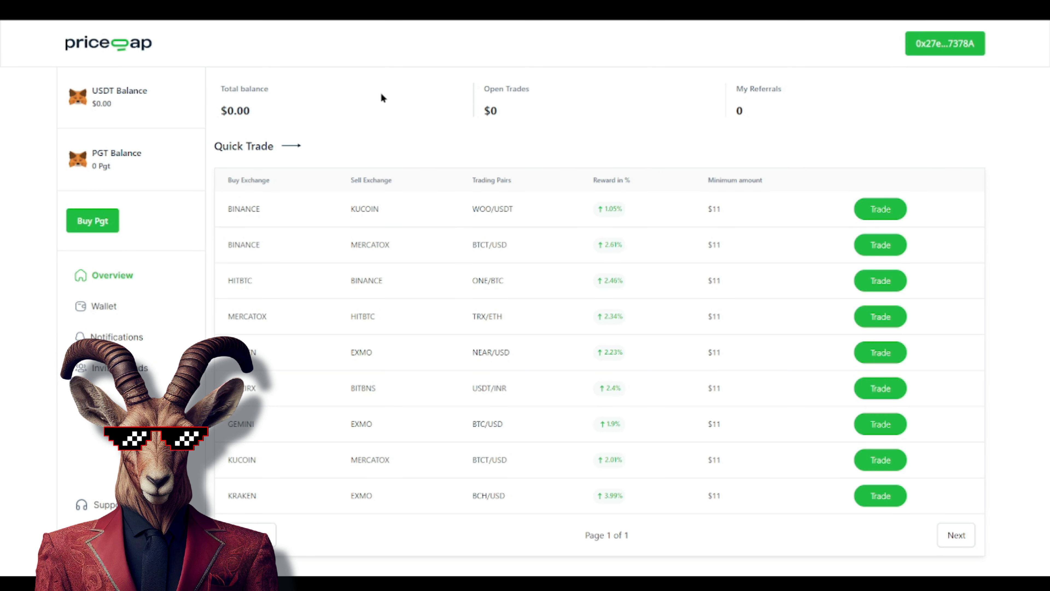
{"action": "mouse_move", "coordinate": [597, 181]}
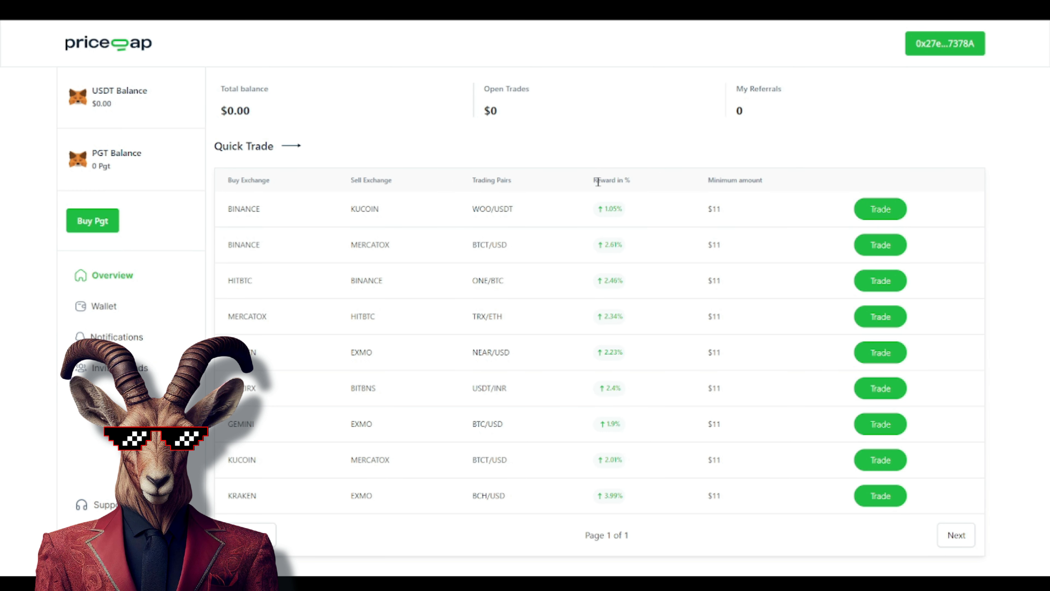
{"action": "mouse_move", "coordinate": [612, 149]}
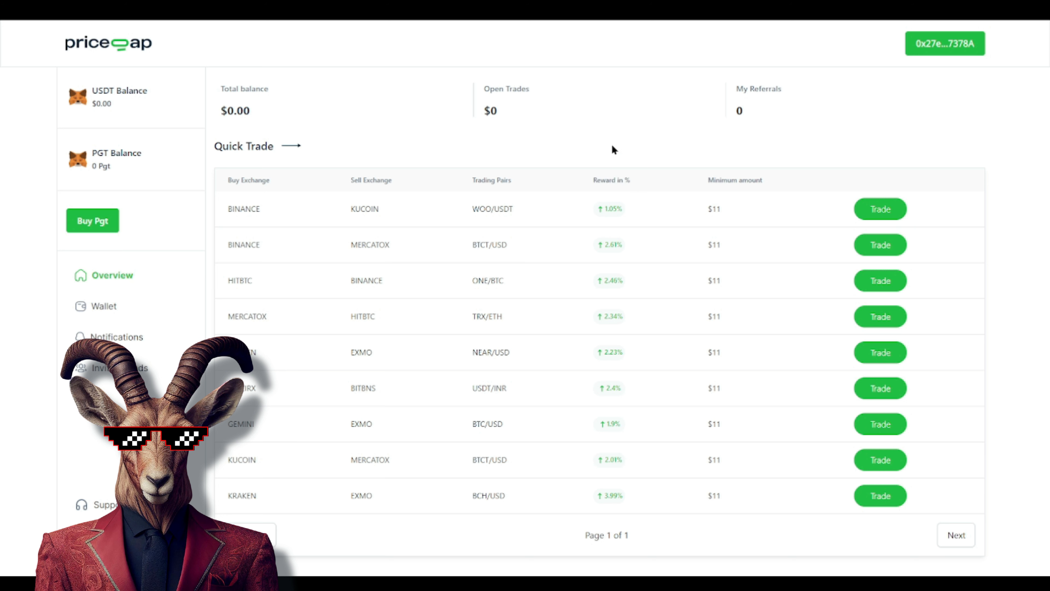
{"action": "mouse_move", "coordinate": [671, 60]}
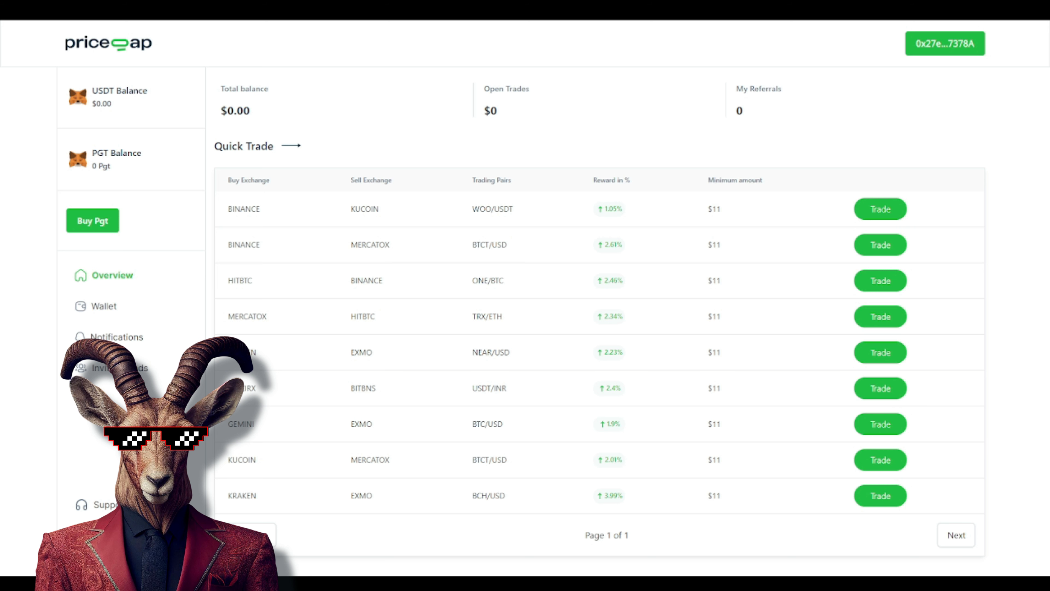
{"action": "mouse_move", "coordinate": [225, 188]}
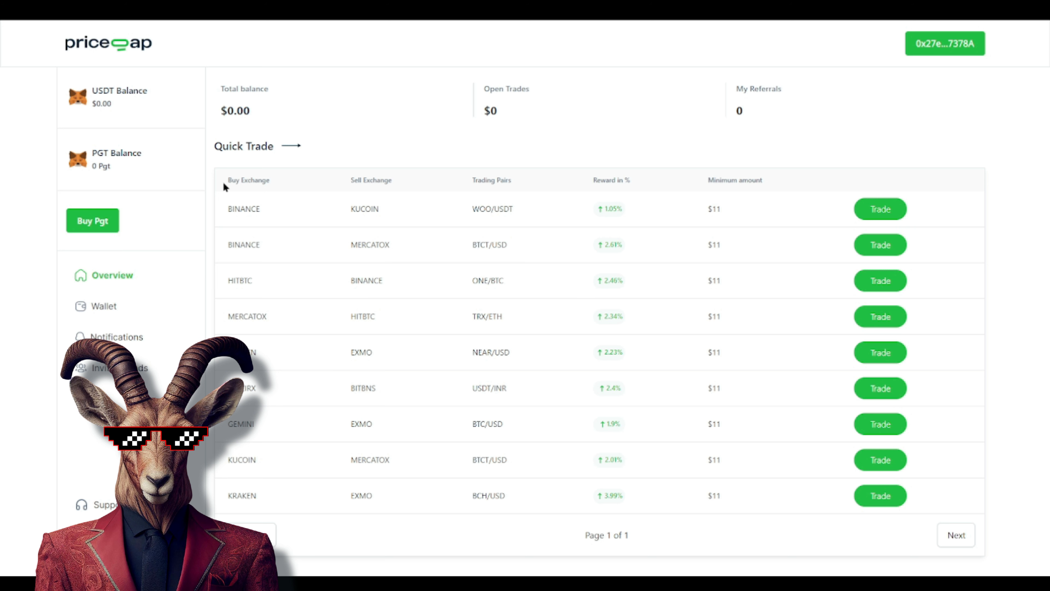
{"action": "mouse_move", "coordinate": [337, 192]}
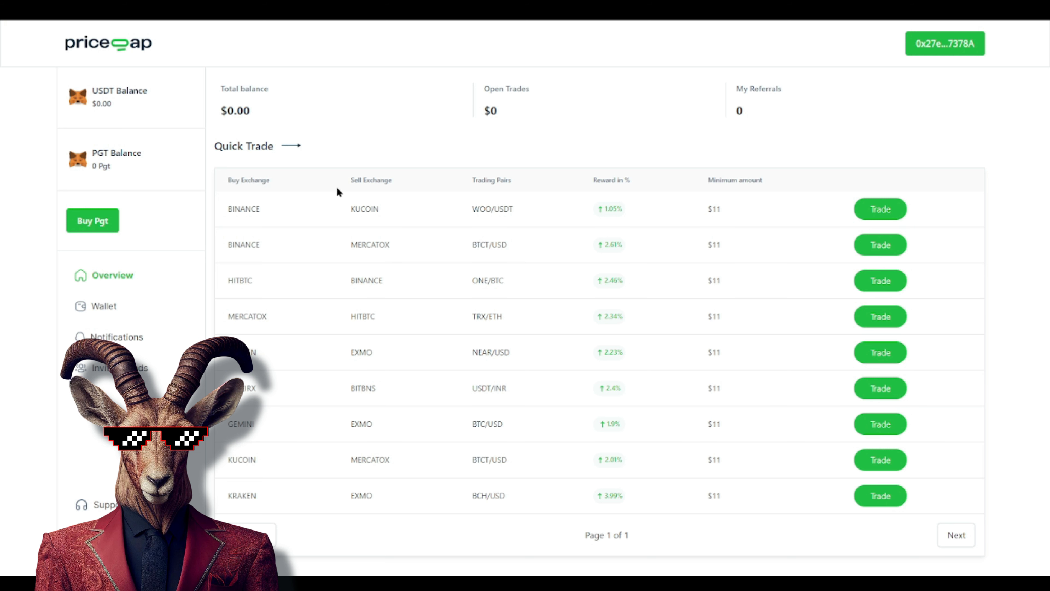
{"action": "mouse_move", "coordinate": [420, 160]}
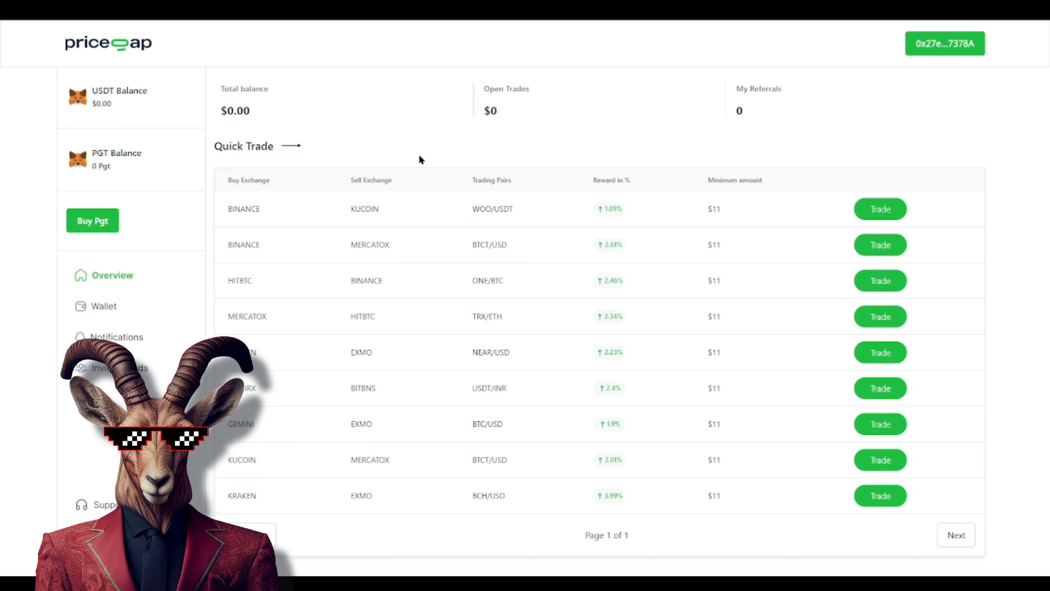
{"action": "mouse_move", "coordinate": [471, 186]}
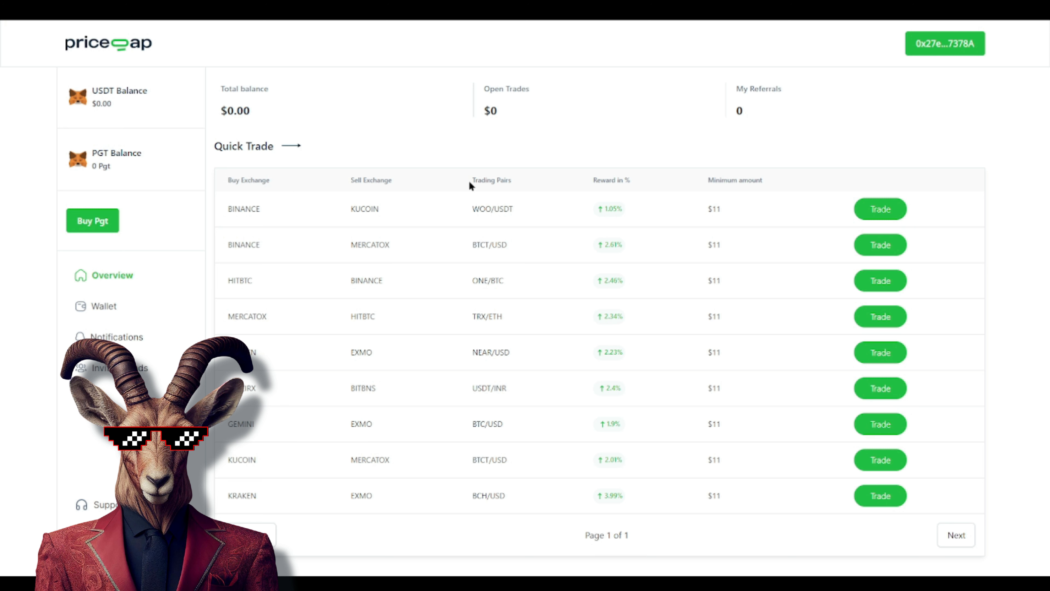
{"action": "mouse_move", "coordinate": [541, 140]}
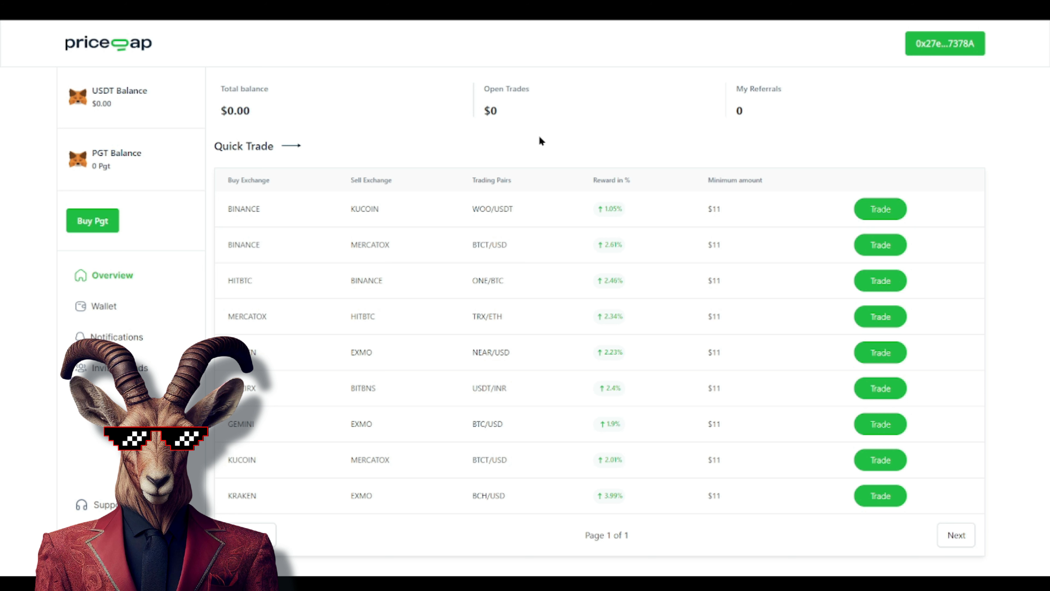
{"action": "mouse_move", "coordinate": [261, 284]}
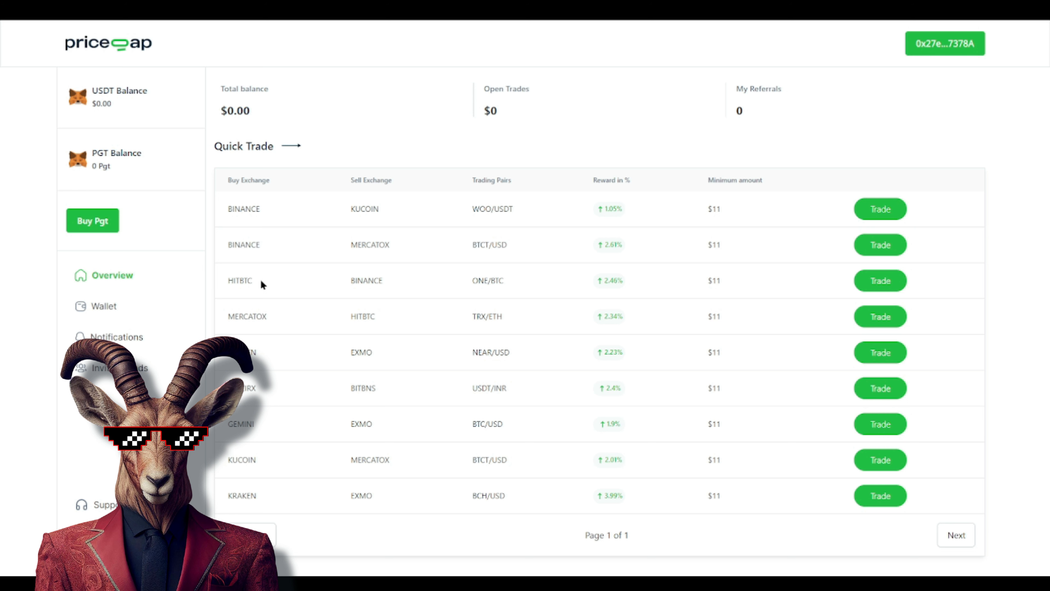
{"action": "mouse_move", "coordinate": [886, 155]}
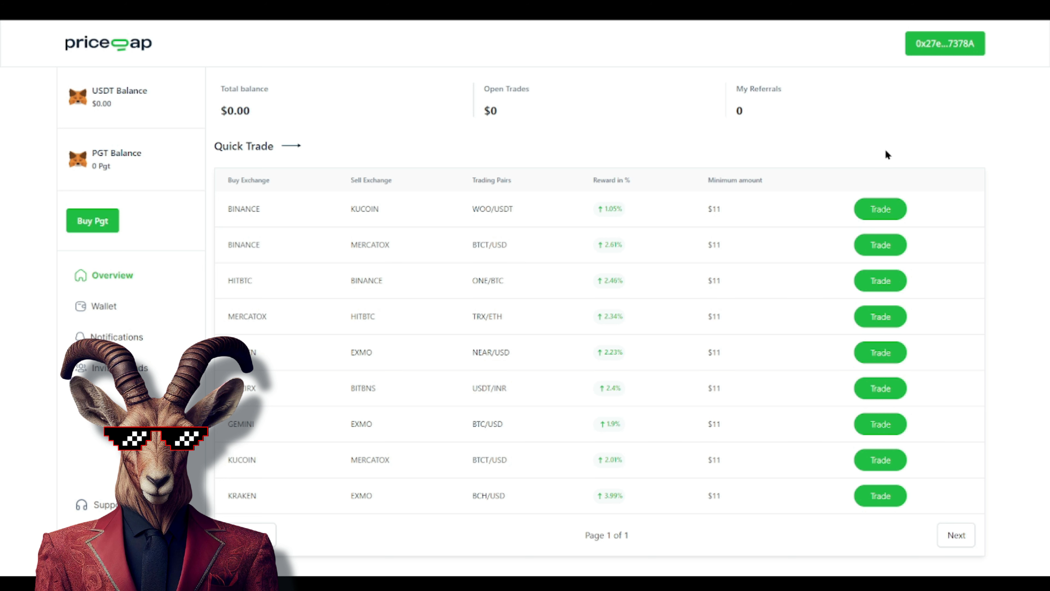
{"action": "mouse_move", "coordinate": [856, 156]}
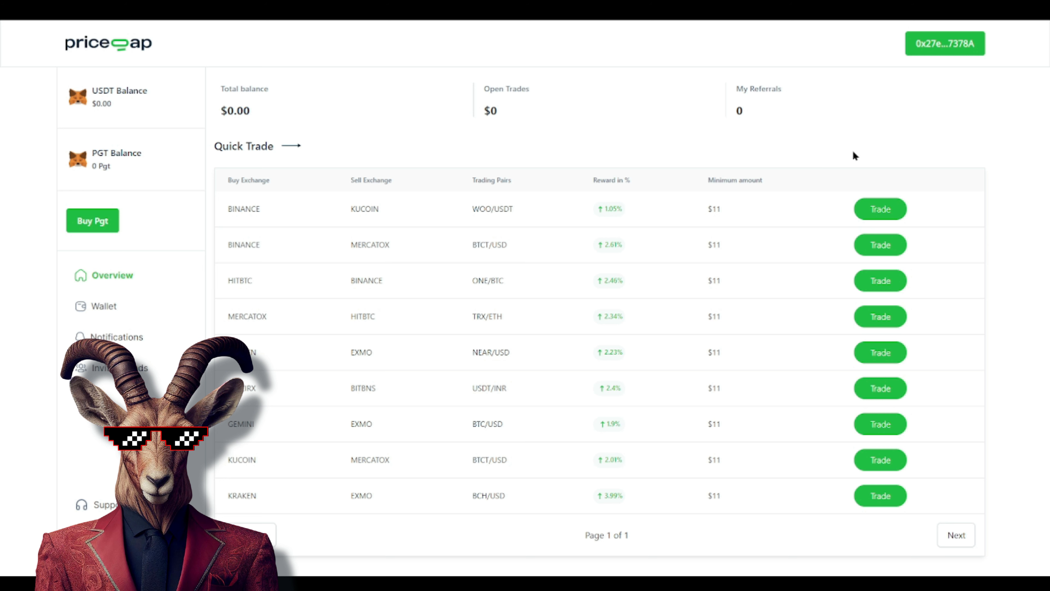
{"action": "double_click", "coordinate": [713, 209]}
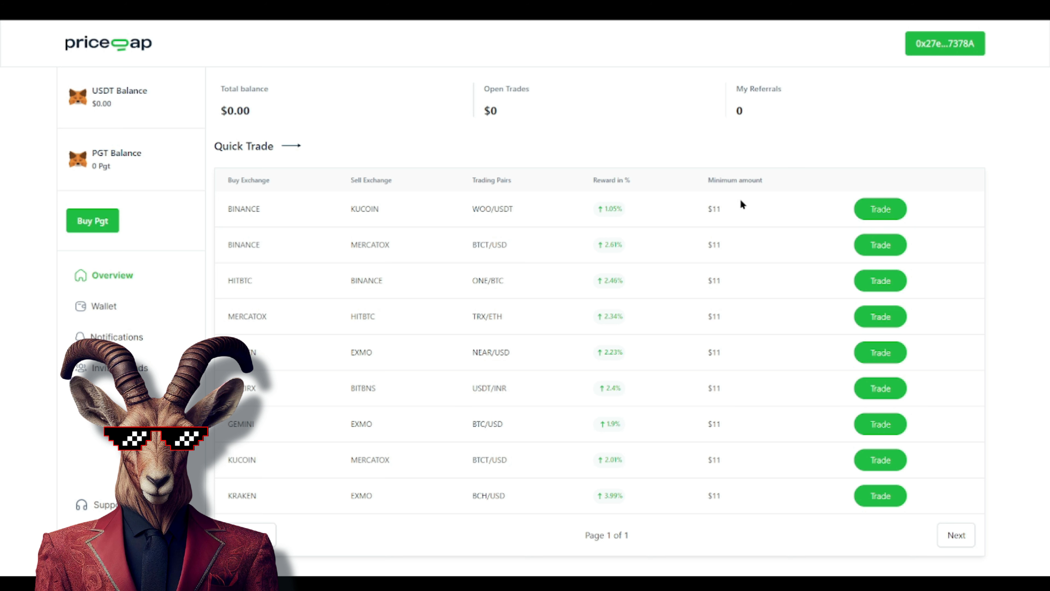
{"action": "double_click", "coordinate": [714, 208]}
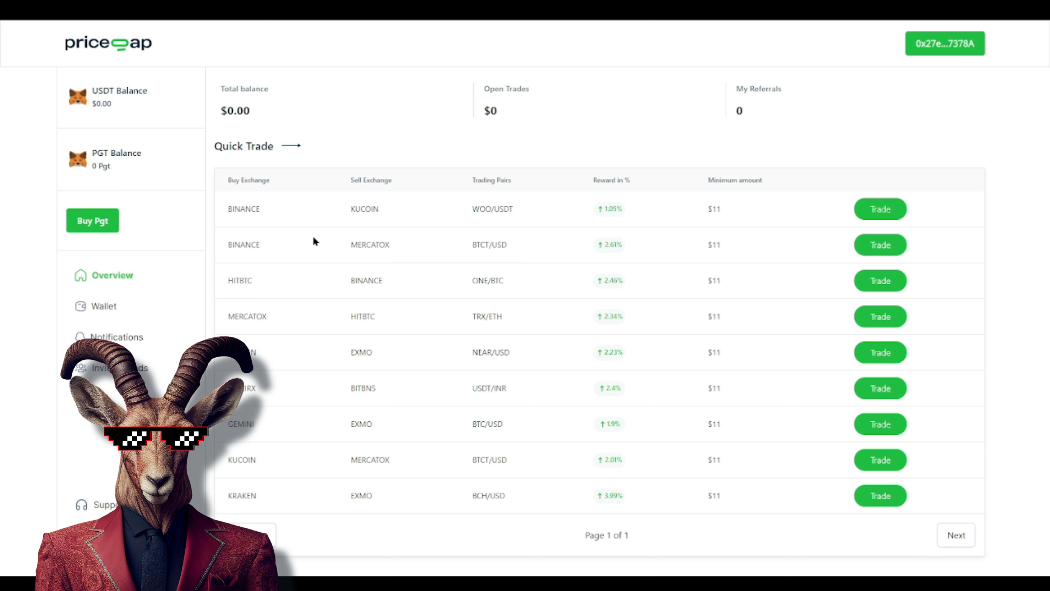
{"action": "mouse_move", "coordinate": [225, 211]}
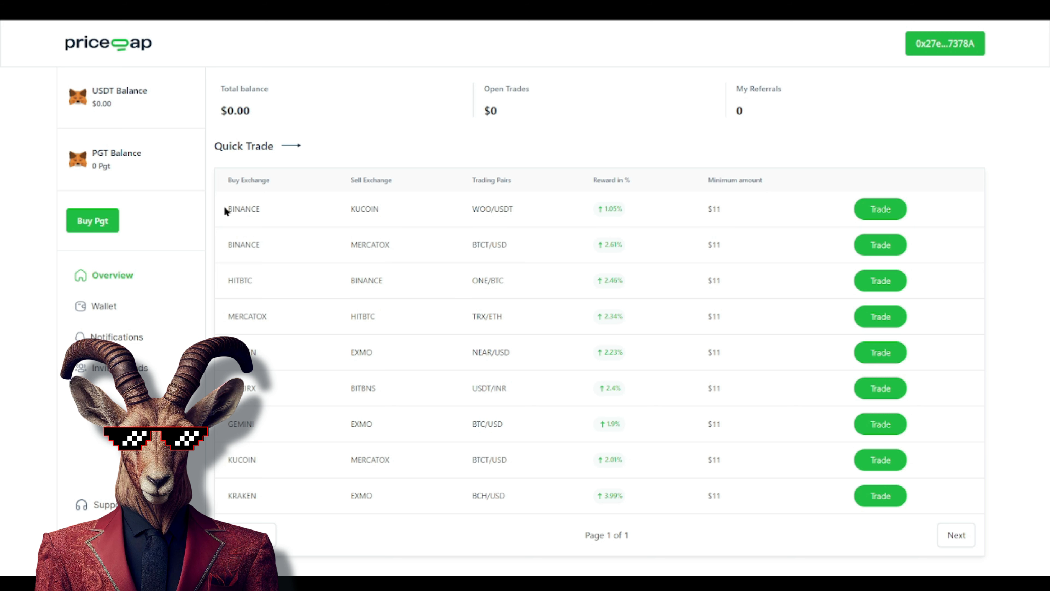
{"action": "double_click", "coordinate": [492, 209]}
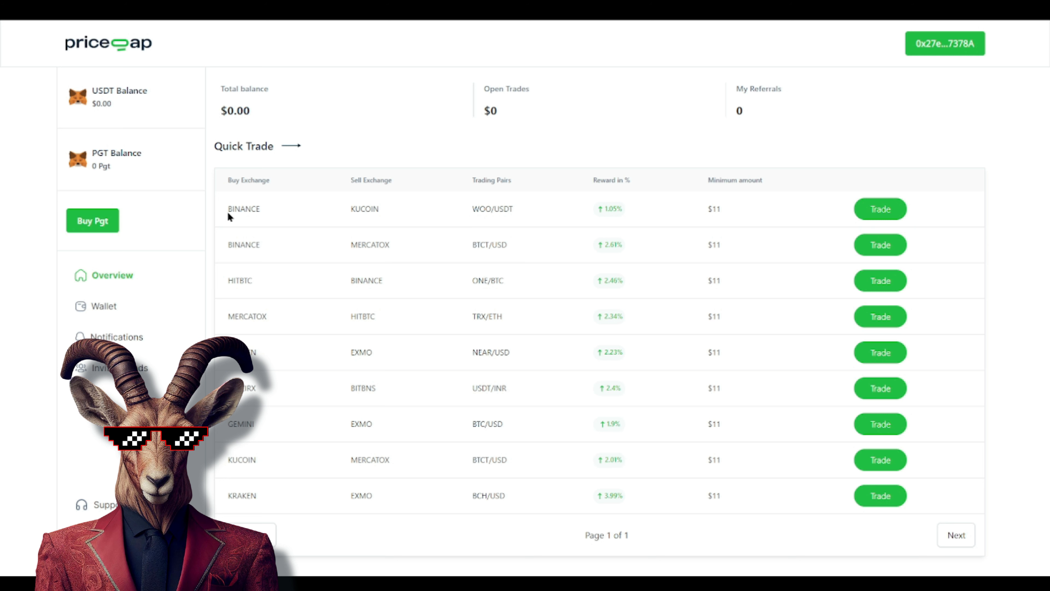
{"action": "double_click", "coordinate": [364, 208]}
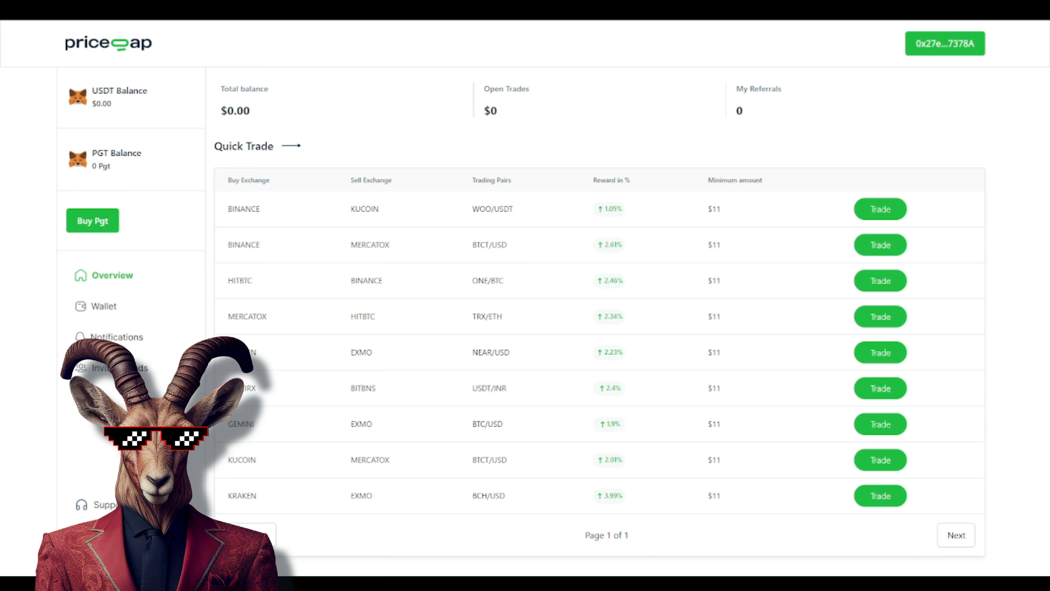
{"action": "mouse_move", "coordinate": [680, 43]}
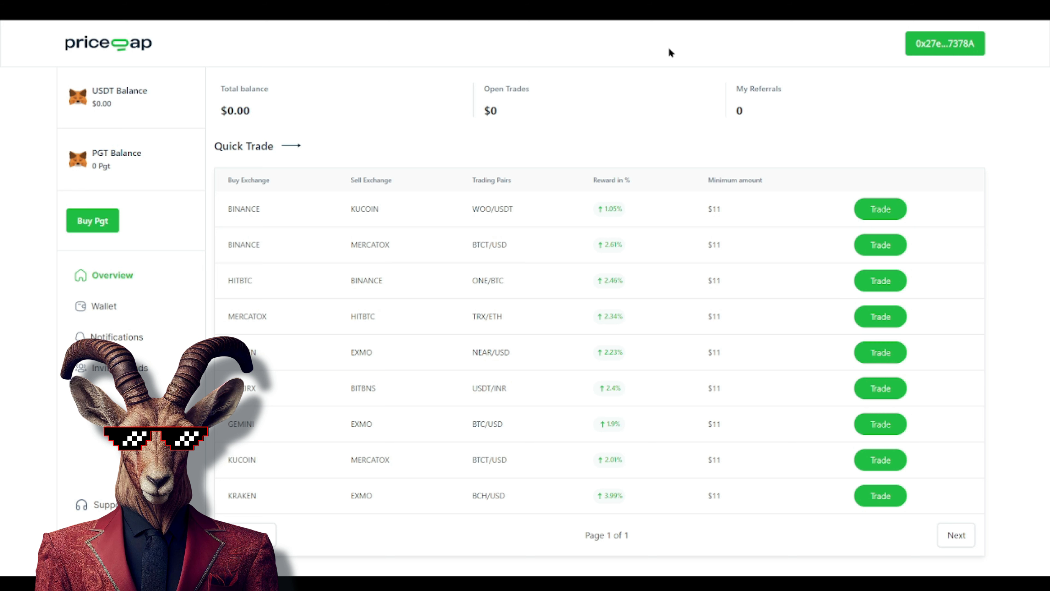
{"action": "mouse_move", "coordinate": [623, 145]}
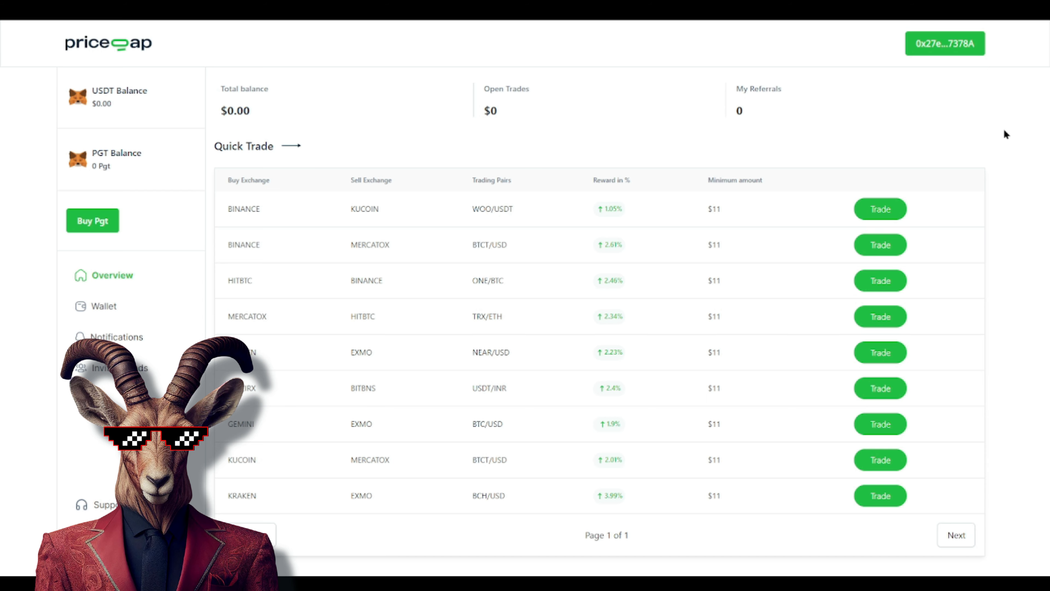
{"action": "scroll", "scroll_direction": "down", "scroll_amount": 3}
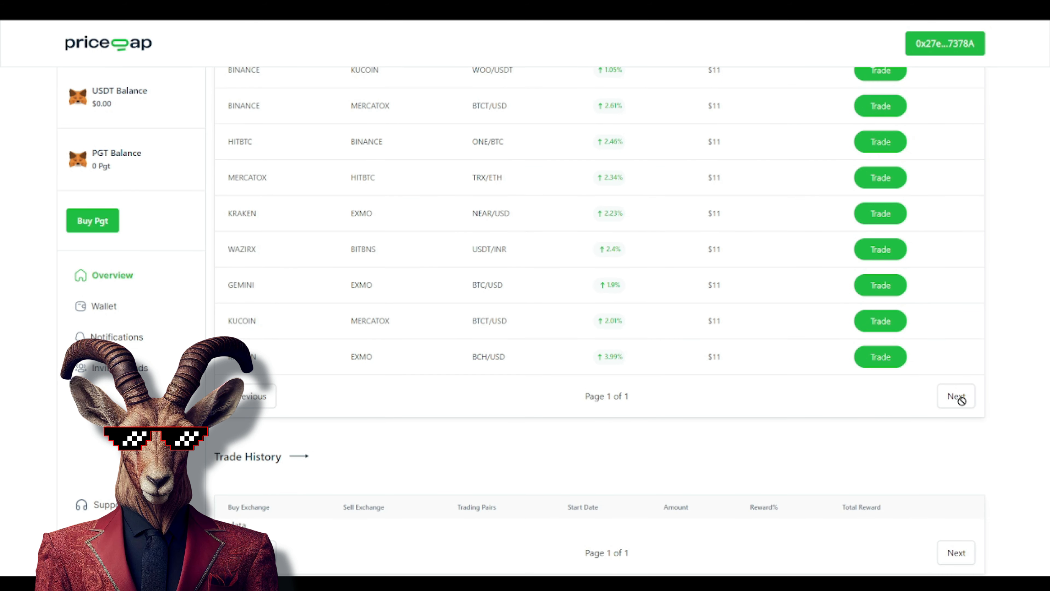
{"action": "scroll", "scroll_direction": "up", "scroll_amount": 3}
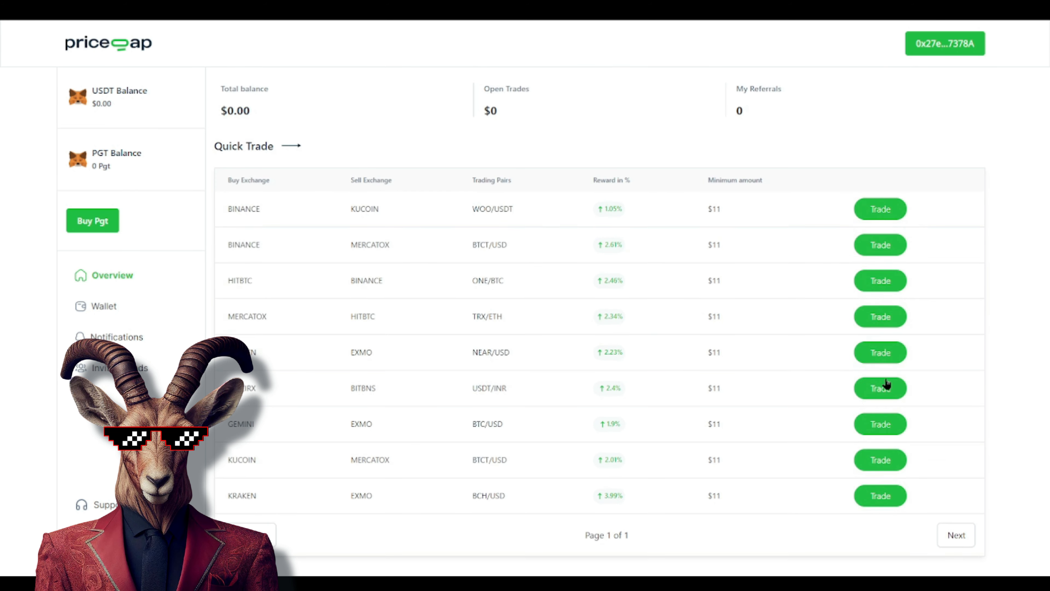
{"action": "mouse_move", "coordinate": [611, 274]}
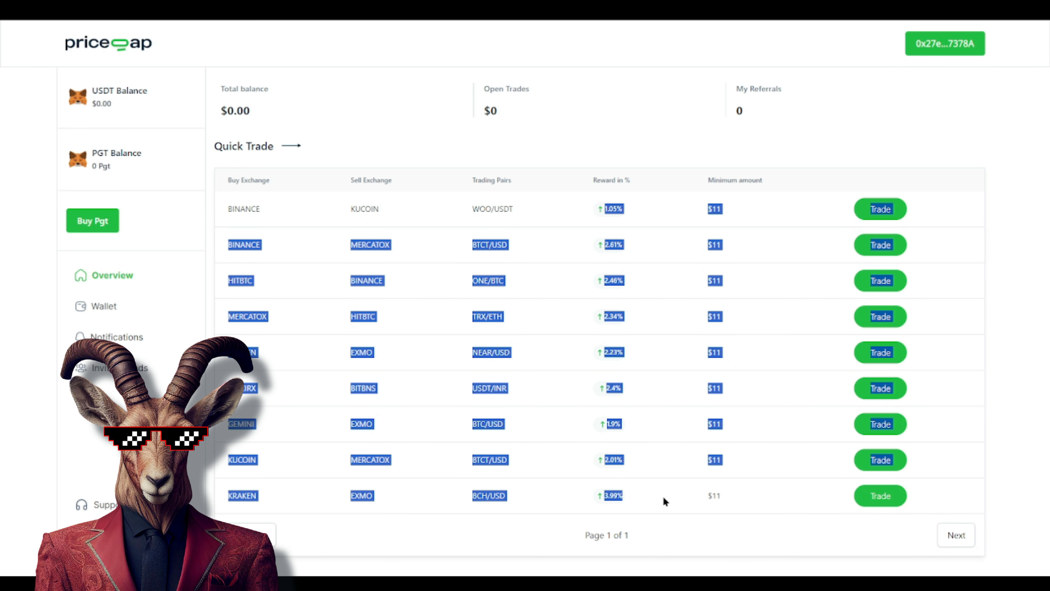
{"action": "scroll", "scroll_direction": "down", "scroll_amount": 3}
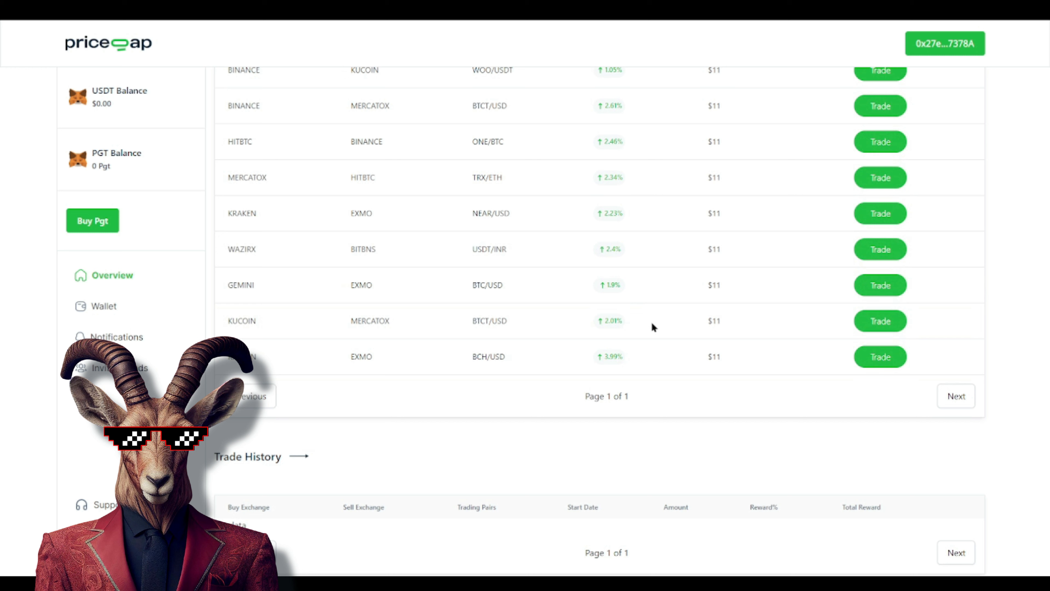
{"action": "mouse_move", "coordinate": [789, 293]}
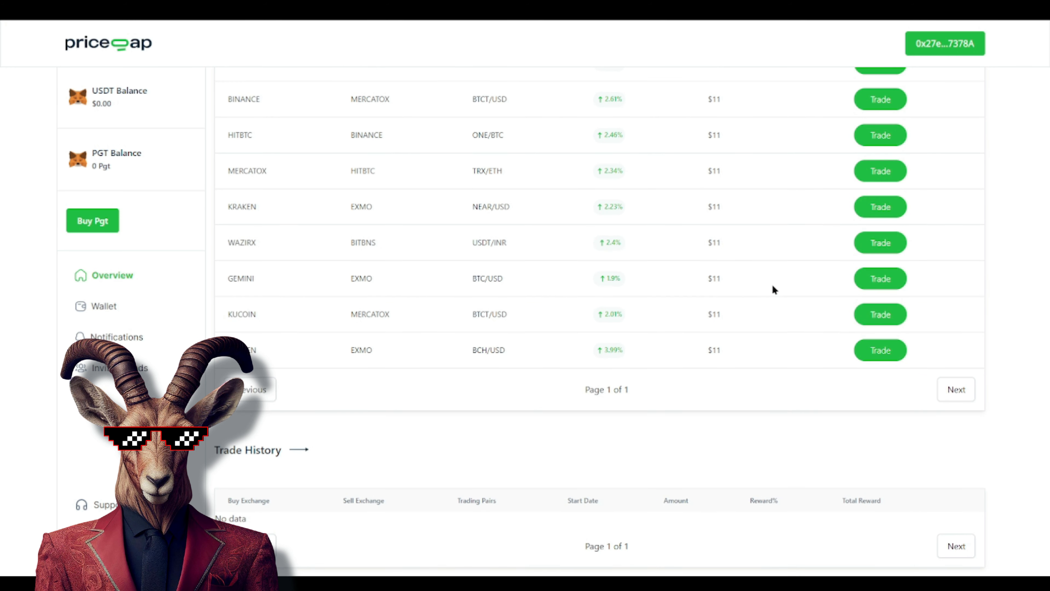
{"action": "mouse_move", "coordinate": [793, 450]}
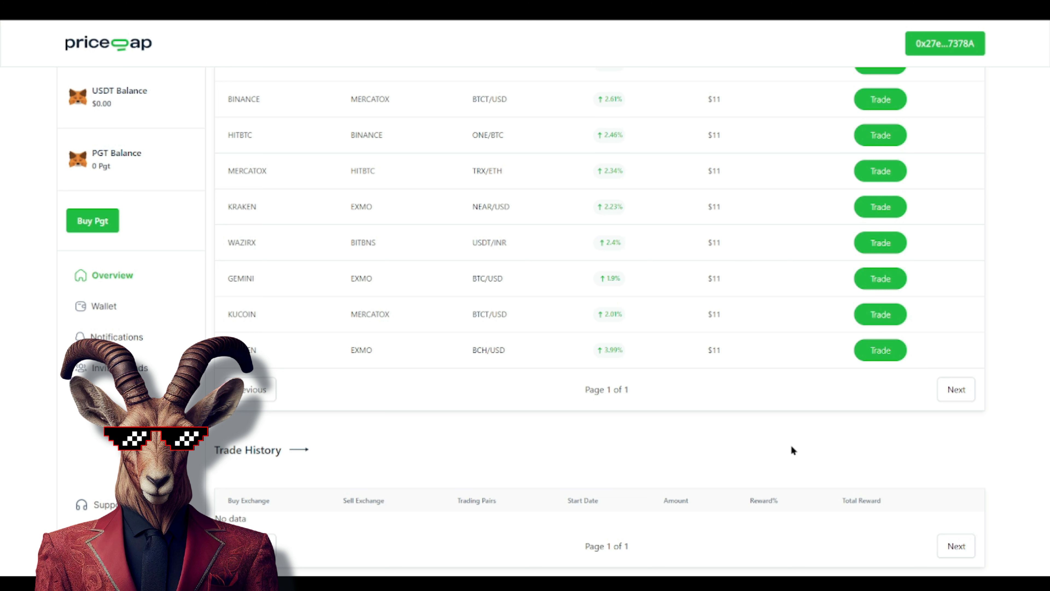
{"action": "mouse_move", "coordinate": [1010, 447]}
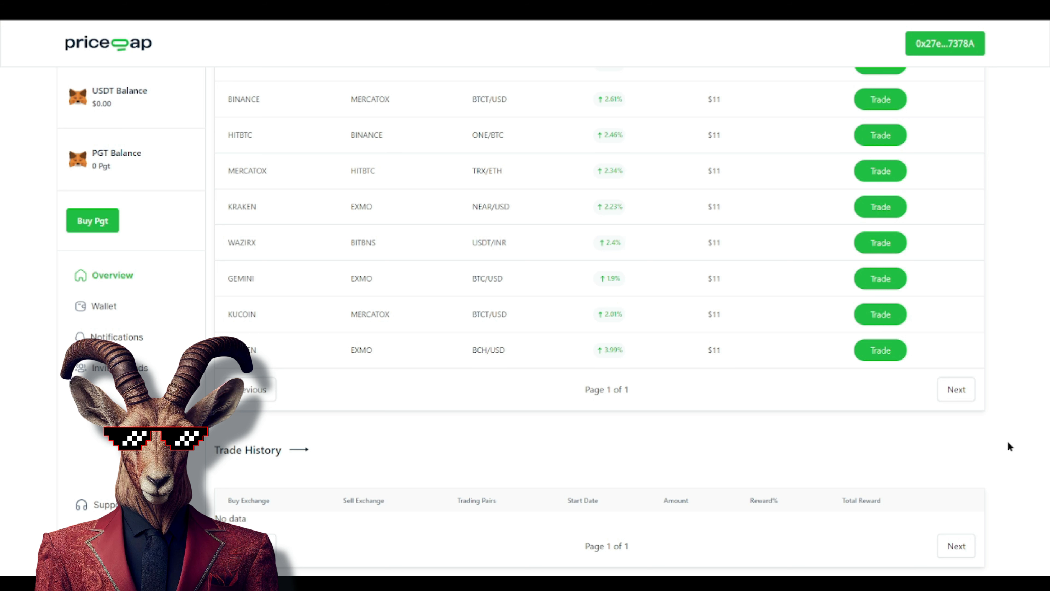
{"action": "mouse_move", "coordinate": [763, 496]}
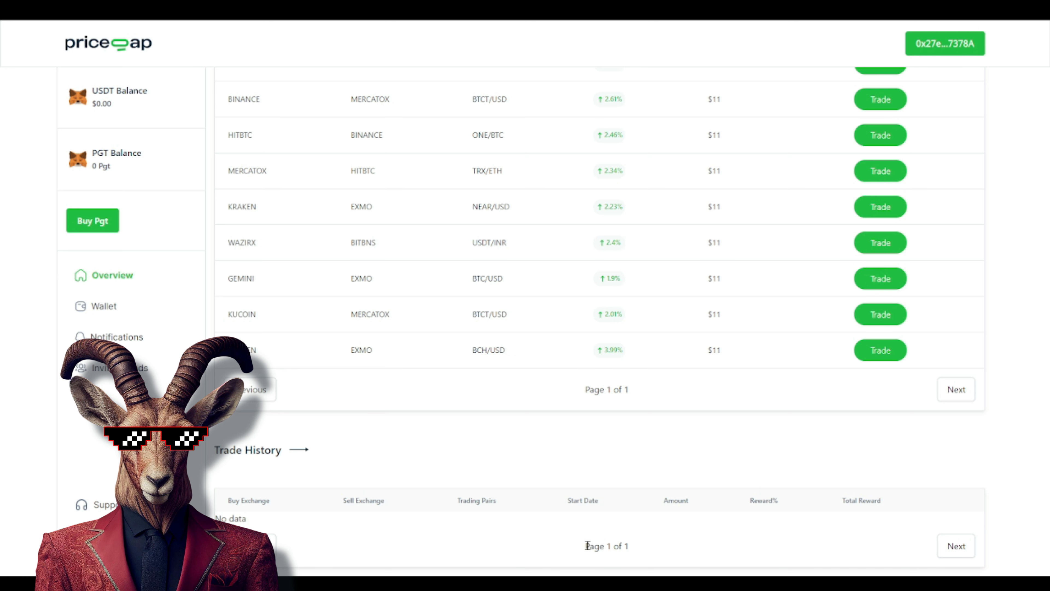
{"action": "scroll", "scroll_direction": "up", "scroll_amount": 3}
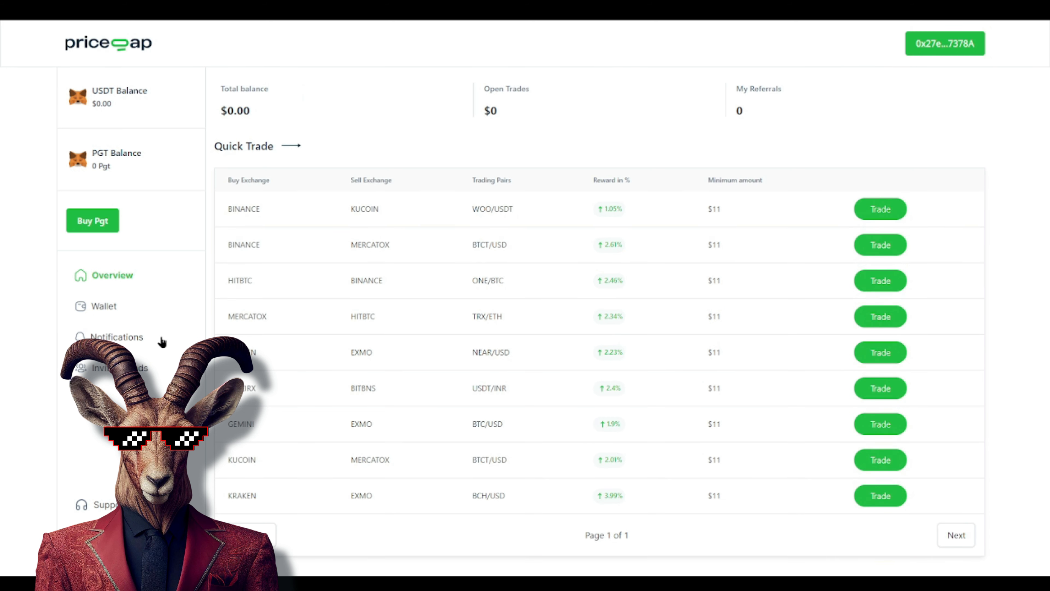
View the Withdraw funds form on the Wallet page, then move to Notifications.
{"action": "left_click", "coordinate": [105, 306]}
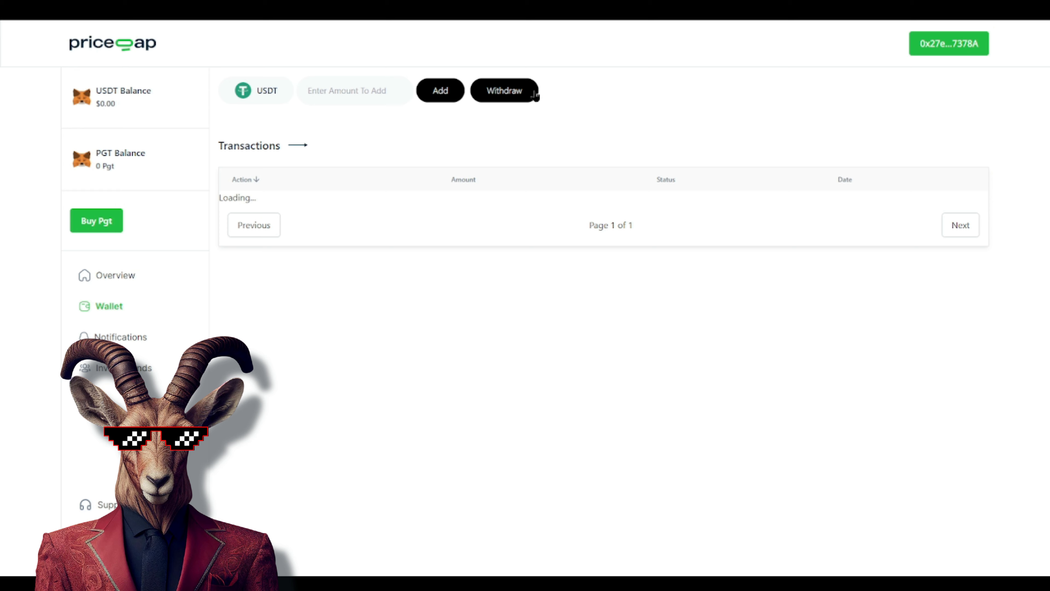
{"action": "left_click", "coordinate": [504, 90]}
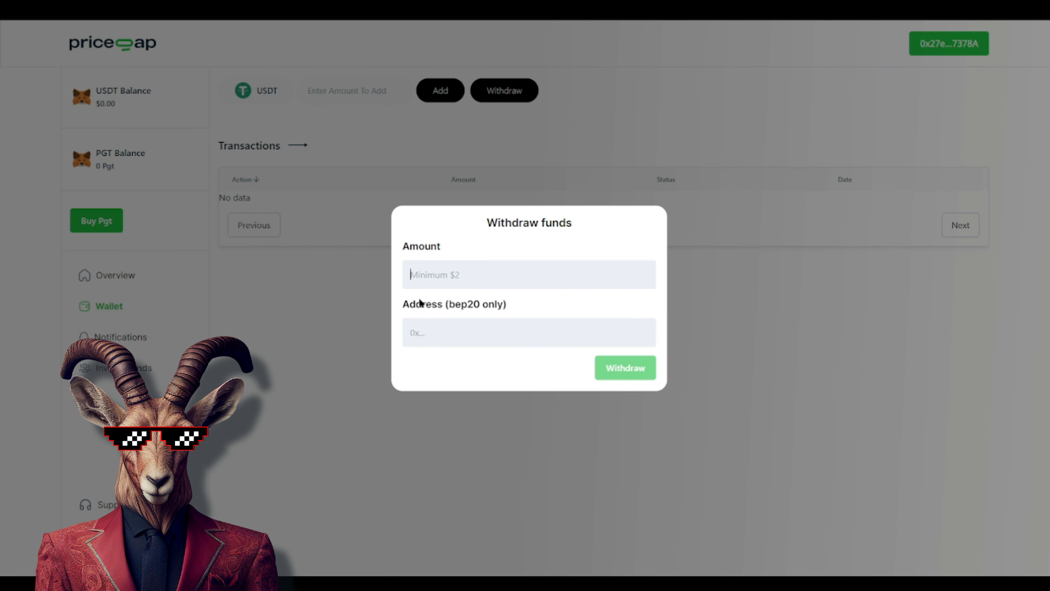
{"action": "mouse_move", "coordinate": [536, 388]}
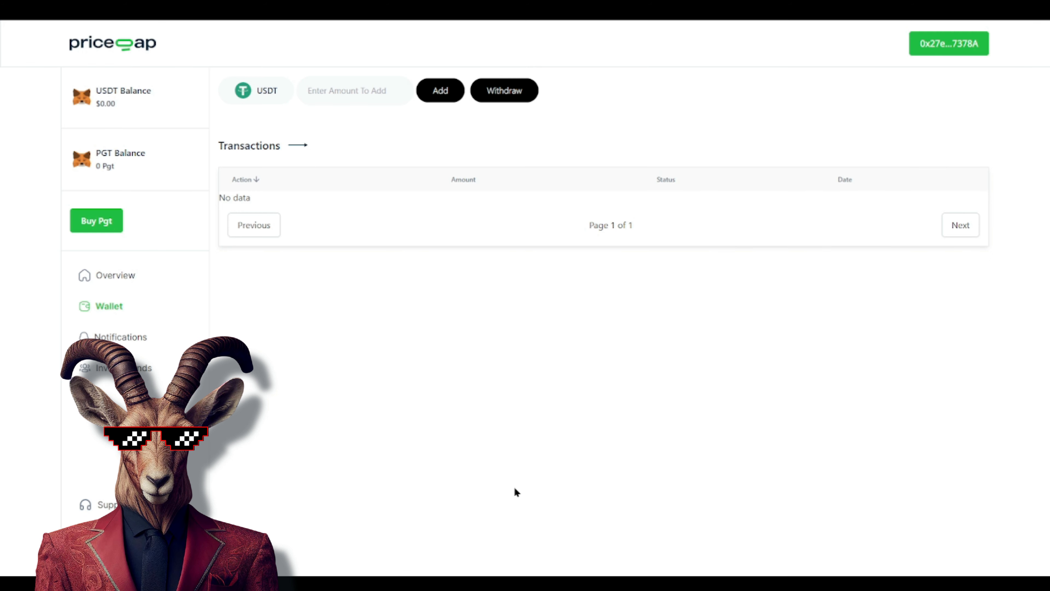
{"action": "left_click", "coordinate": [122, 336]}
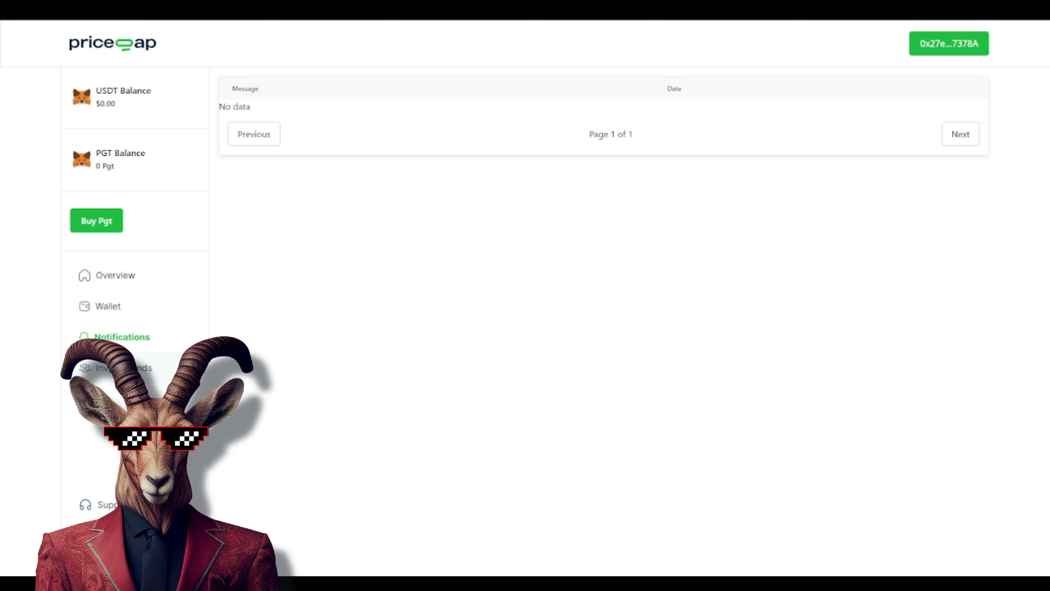
Copy the personal referral link from the Invite Friends panel.
{"action": "left_click", "coordinate": [123, 368]}
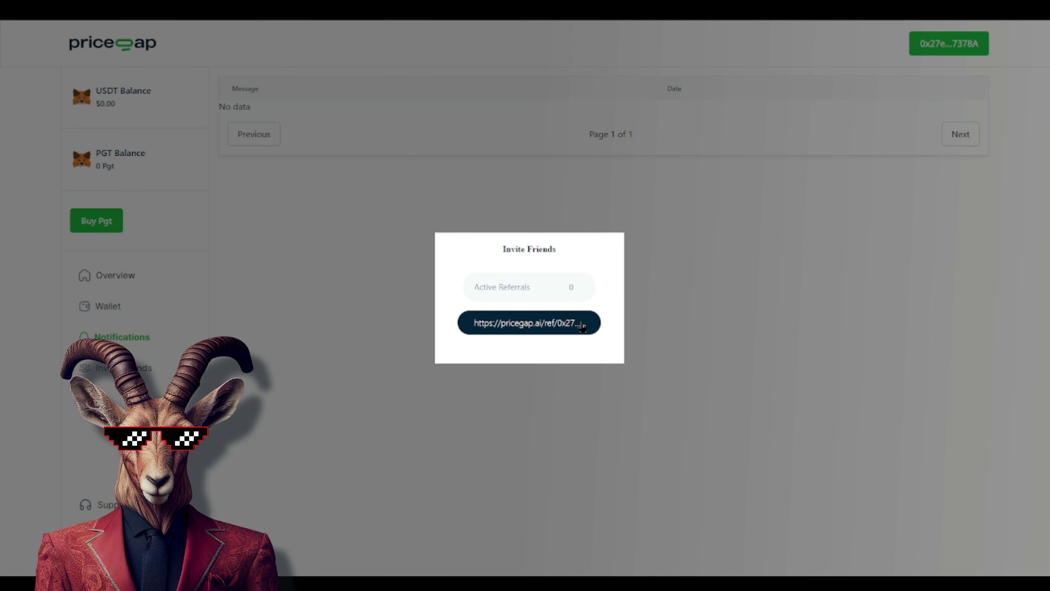
{"action": "left_click", "coordinate": [529, 322]}
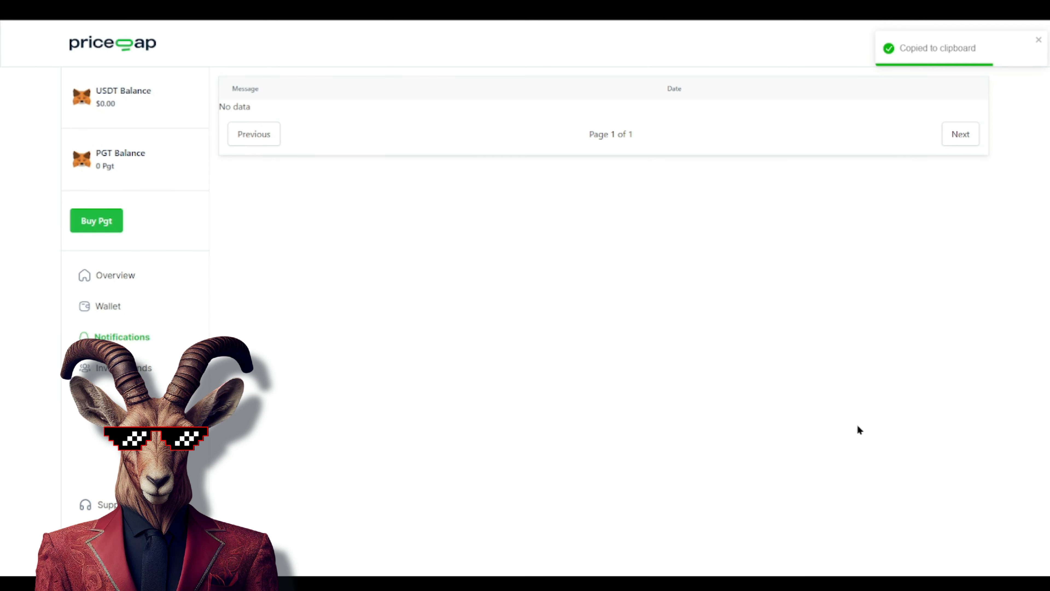
{"action": "mouse_move", "coordinate": [436, 84]}
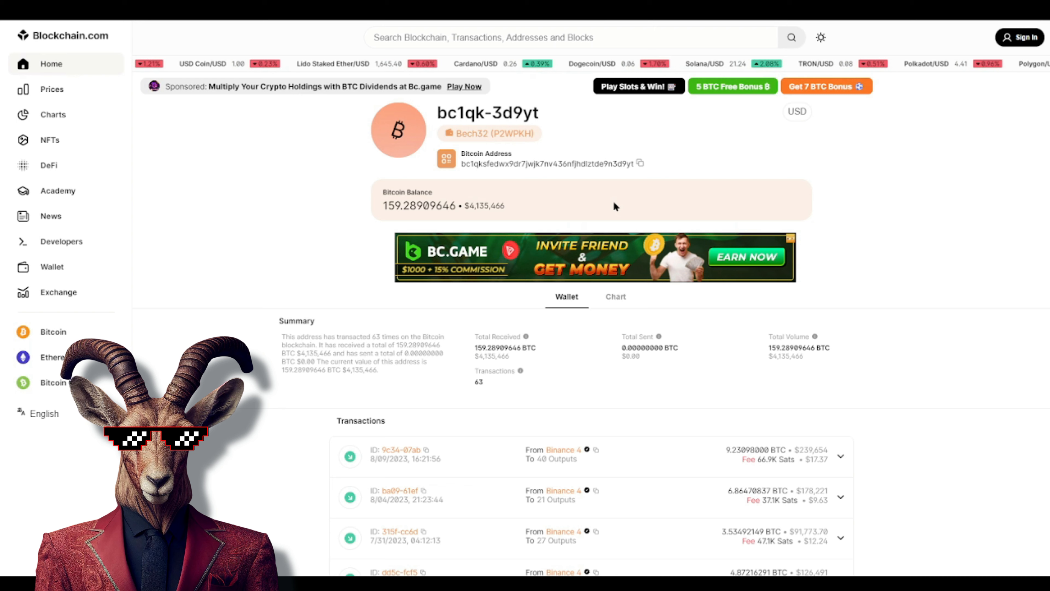
{"action": "mouse_move", "coordinate": [720, 208]}
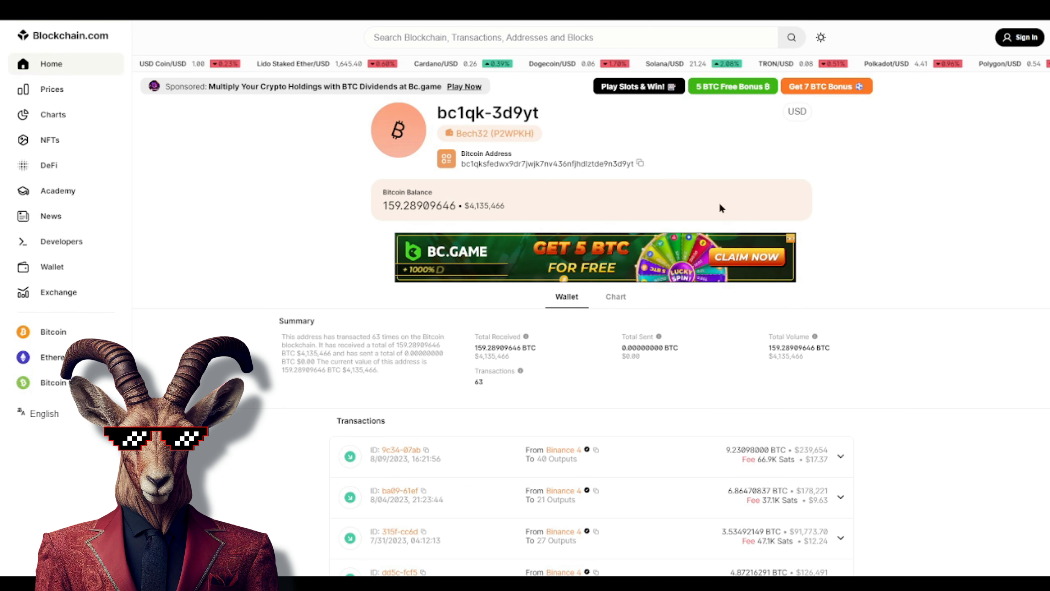
{"action": "mouse_move", "coordinate": [898, 201]}
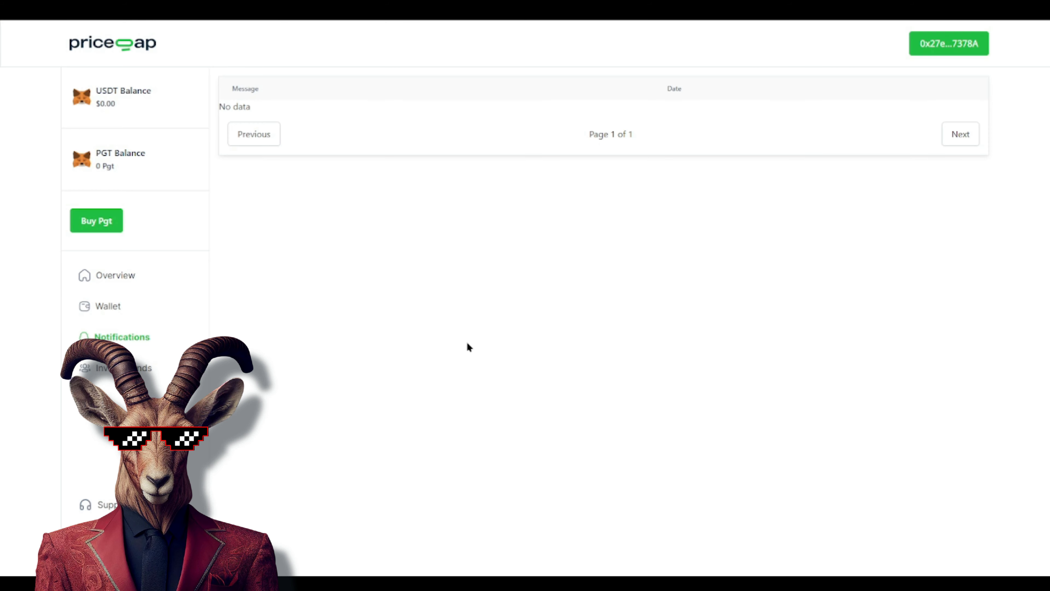
{"action": "mouse_move", "coordinate": [928, 304]}
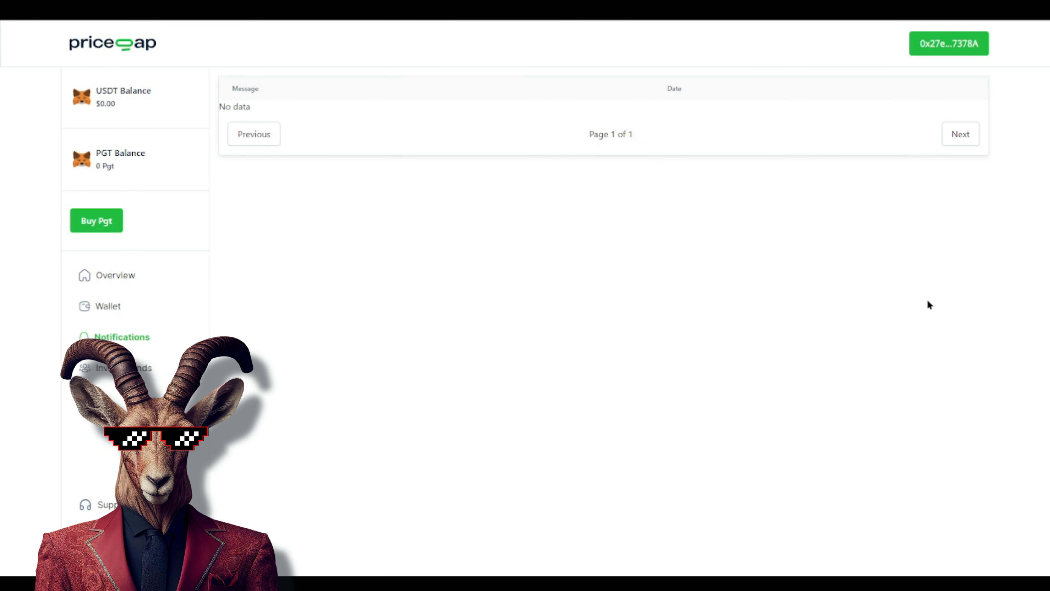
Return to the landing page, scroll to the footer and open Pricegap's X profile.
{"action": "left_click", "coordinate": [949, 44]}
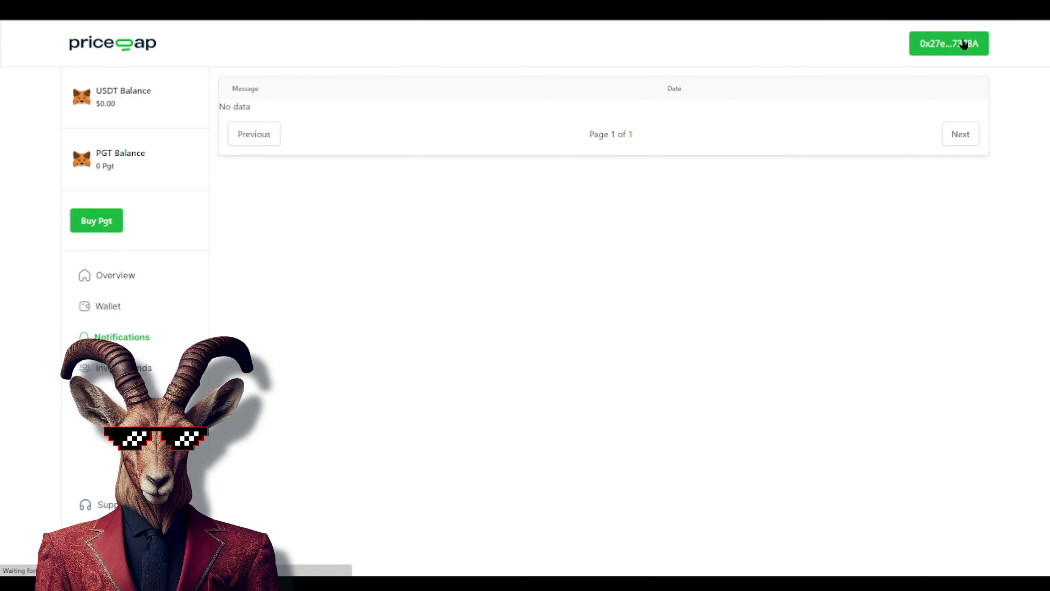
{"action": "left_click", "coordinate": [949, 43]}
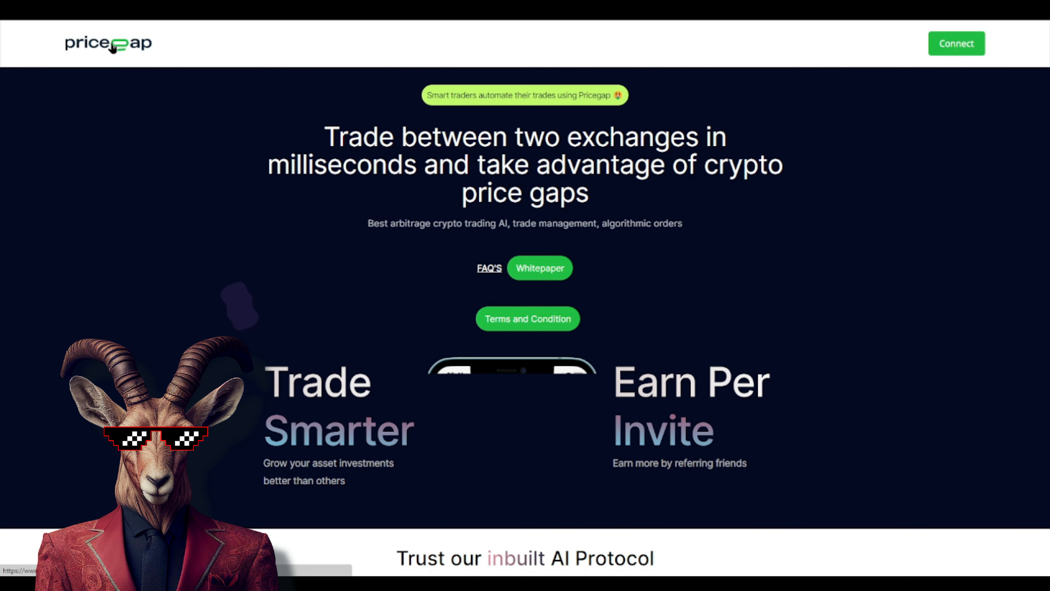
{"action": "scroll", "scroll_direction": "down", "scroll_amount": 3}
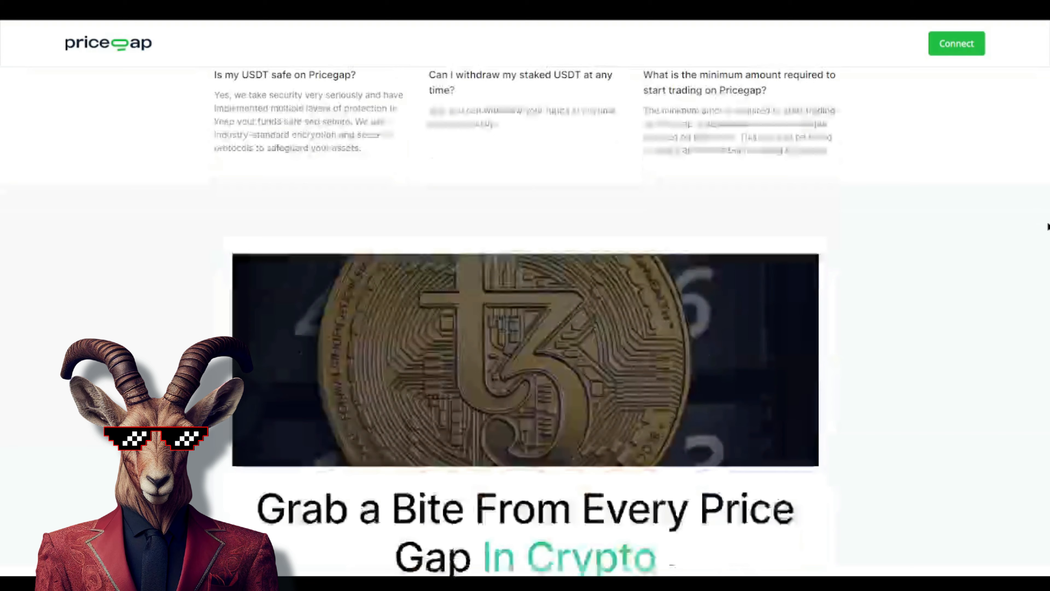
{"action": "scroll", "scroll_direction": "down", "scroll_amount": 3}
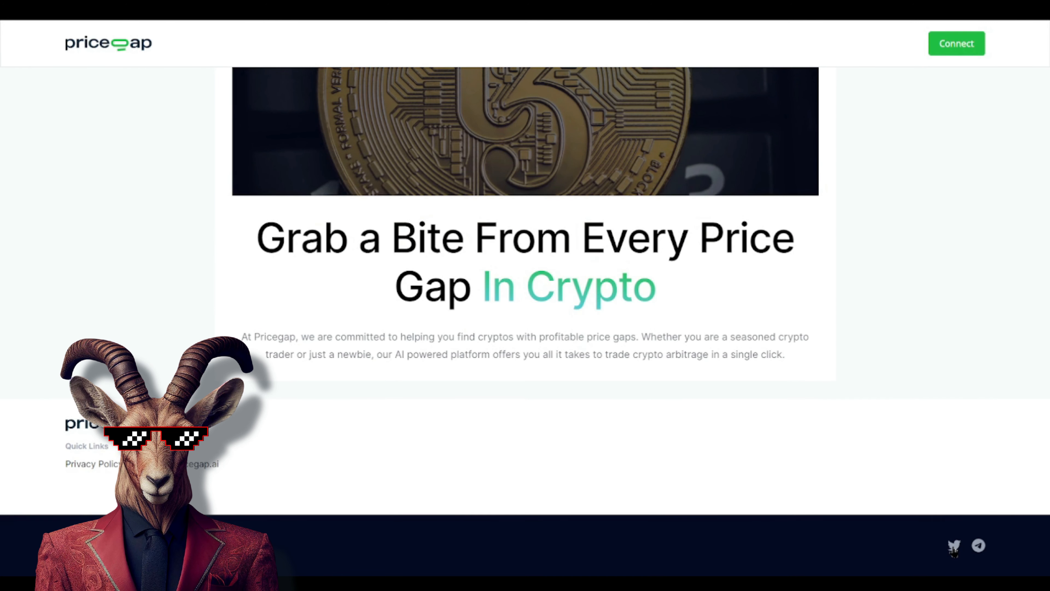
{"action": "left_click", "coordinate": [953, 545]}
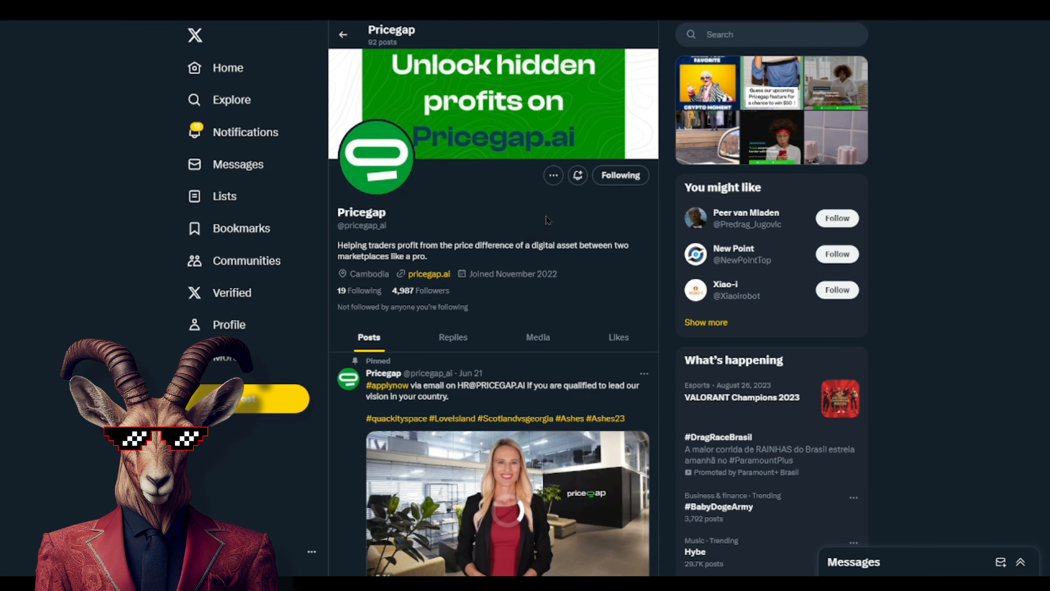
Scroll down the Pricegap X timeline through August security notes, the review campaign and a promo video post.
{"action": "scroll", "scroll_direction": "down", "scroll_amount": 3}
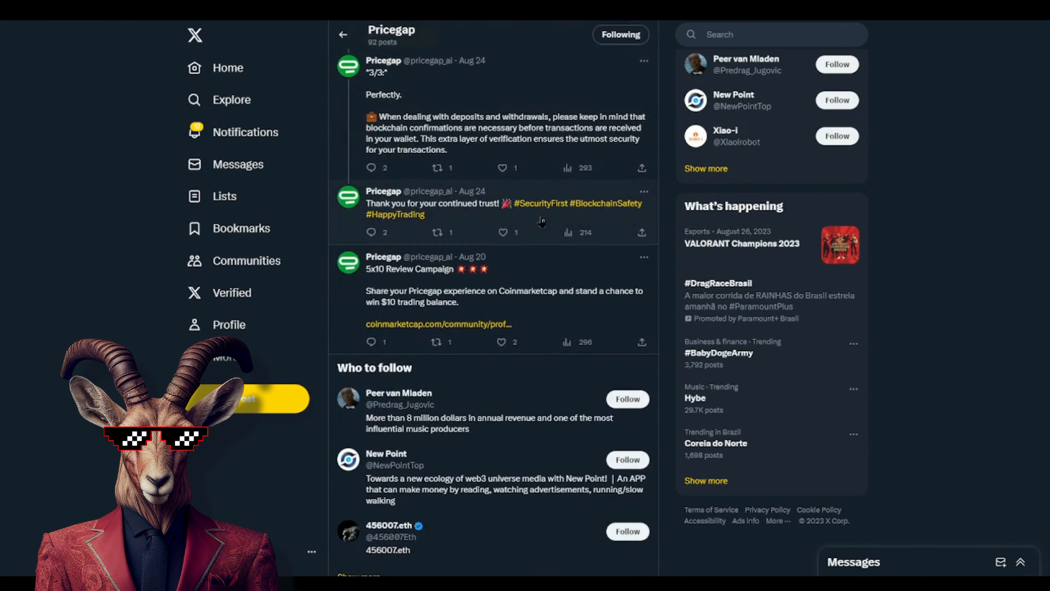
{"action": "scroll", "scroll_direction": "down", "scroll_amount": 3}
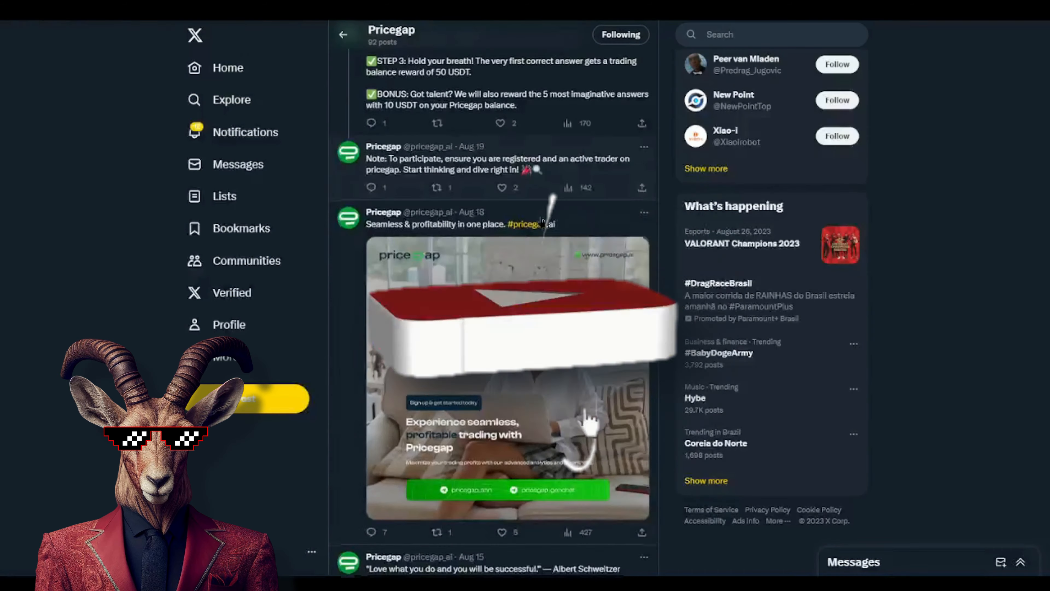